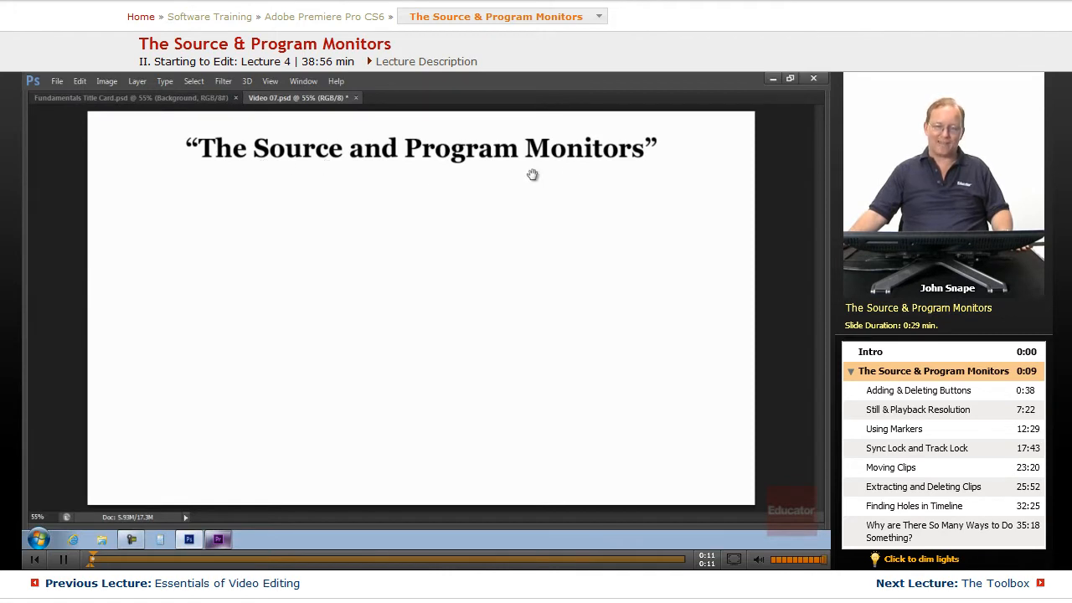
{"action": "mouse_move", "coordinate": [727, 243]}
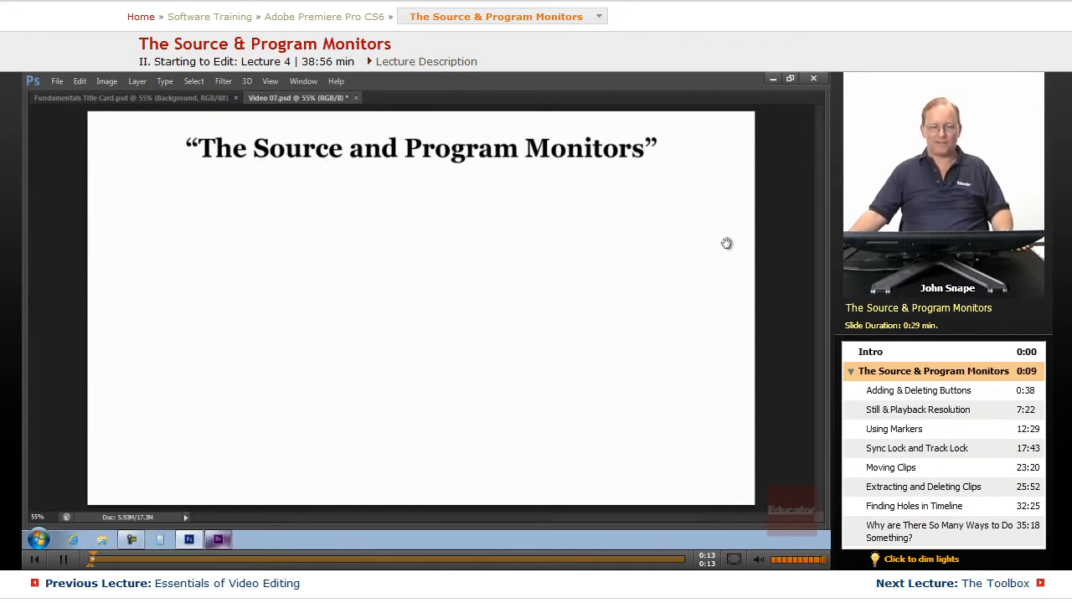
{"action": "mouse_move", "coordinate": [640, 305]}
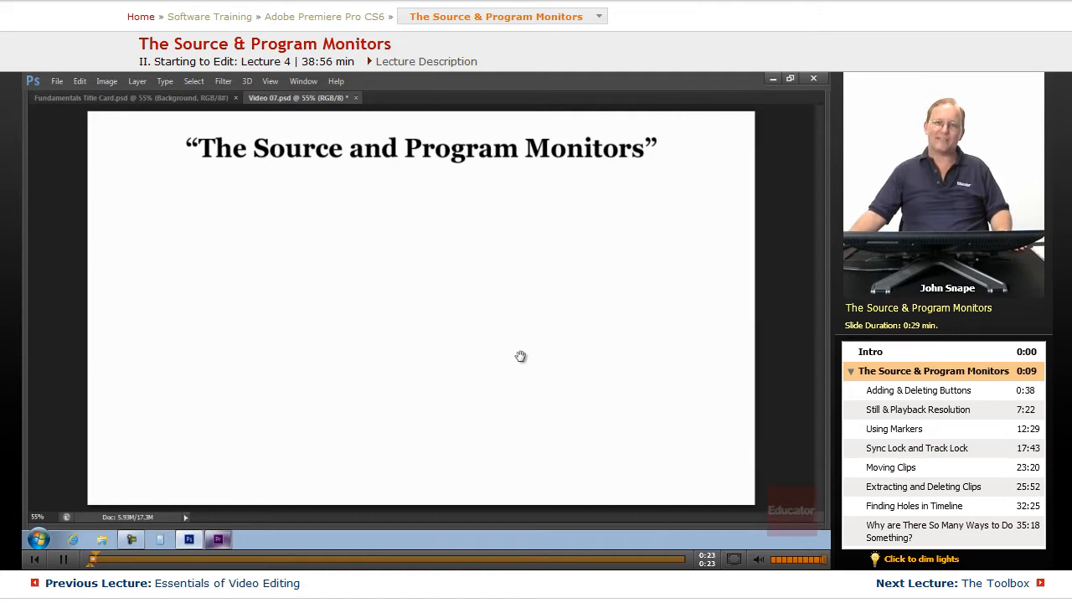
Glance at the Premiere project, then return to the Photoshop slide with 'Adding and deleting buttons'
{"action": "left_click", "coordinate": [218, 540]}
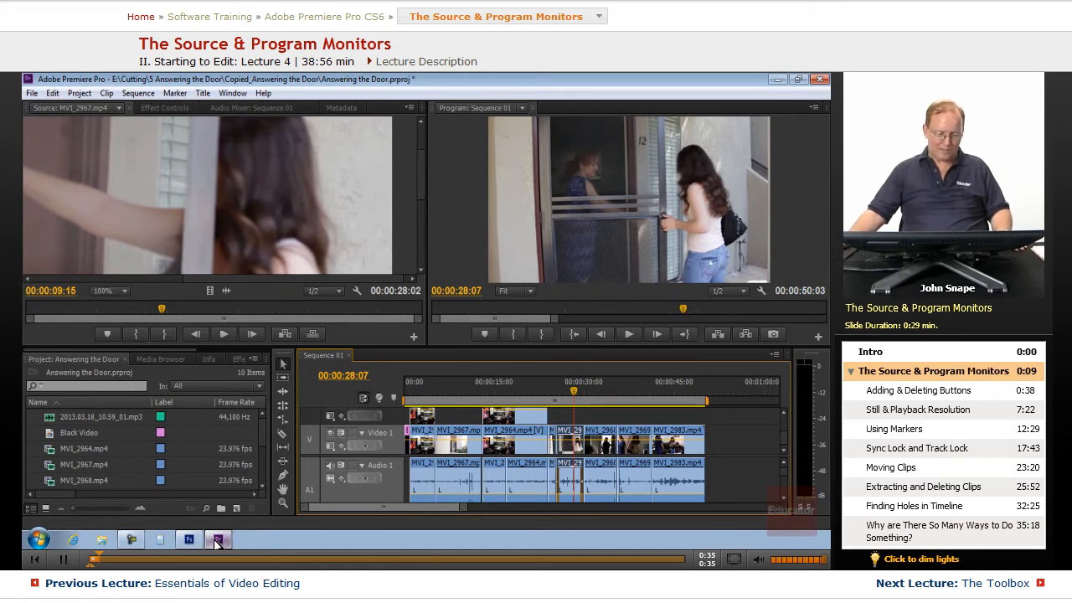
{"action": "left_click", "coordinate": [217, 539]}
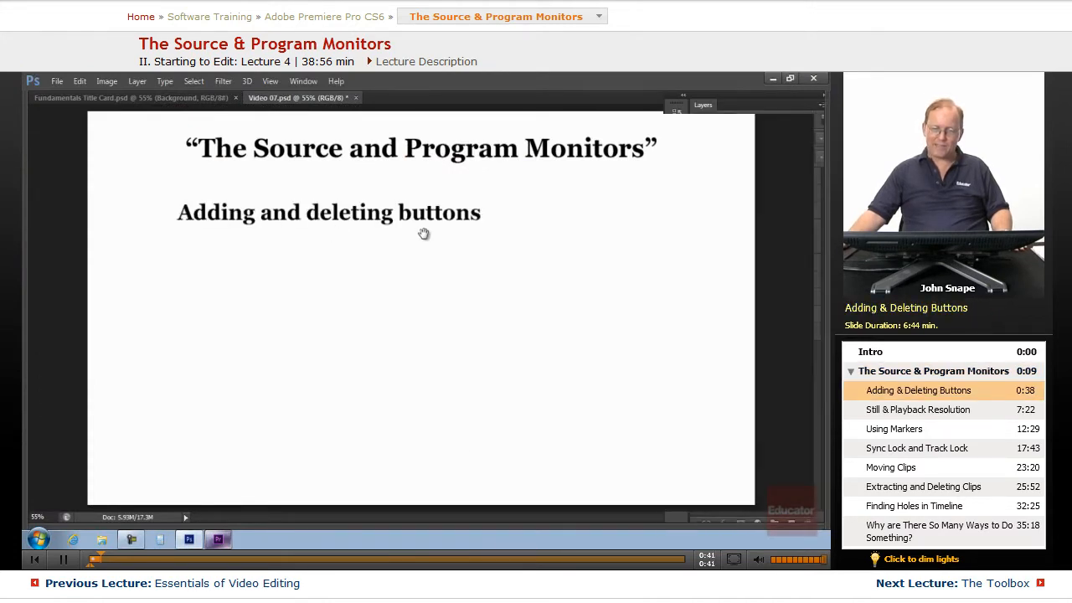
{"action": "mouse_move", "coordinate": [356, 221]}
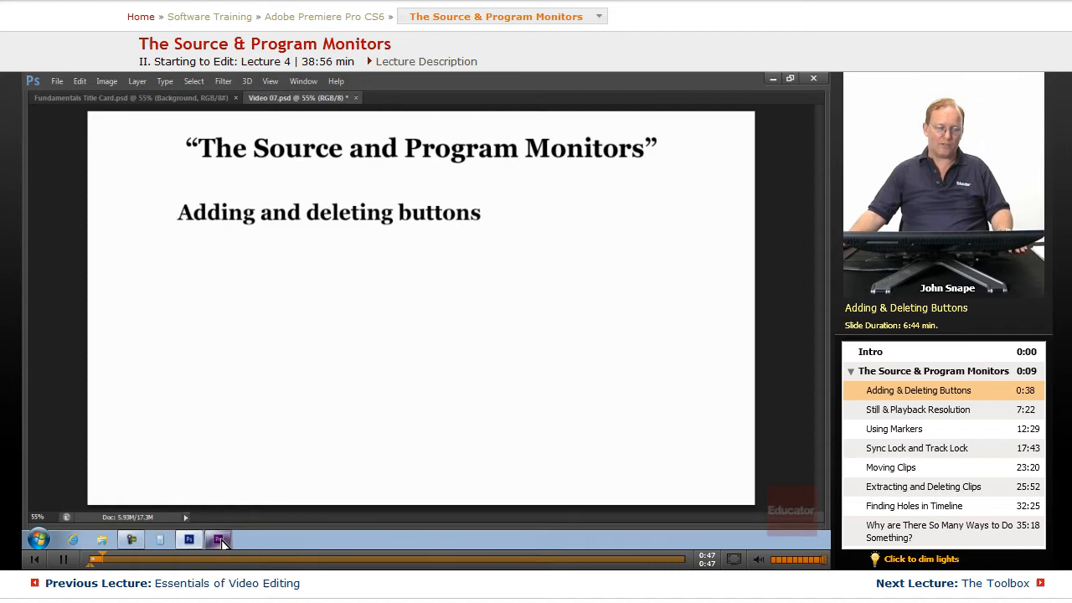
Bring the Premiere Pro 'Answering the Door' project window to the front
{"action": "left_click", "coordinate": [218, 539]}
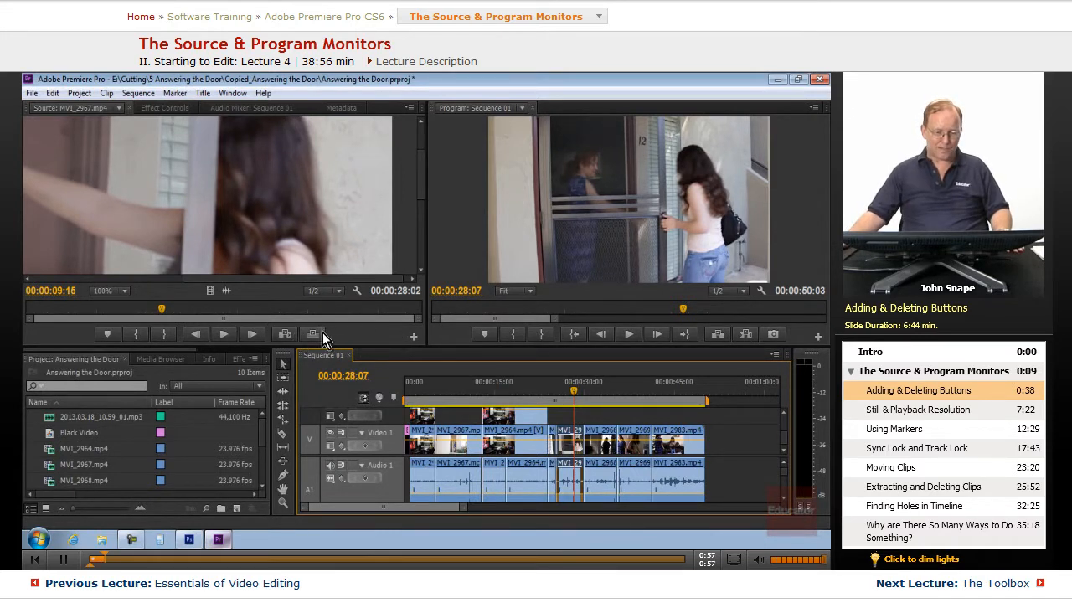
{"action": "mouse_move", "coordinate": [412, 338]}
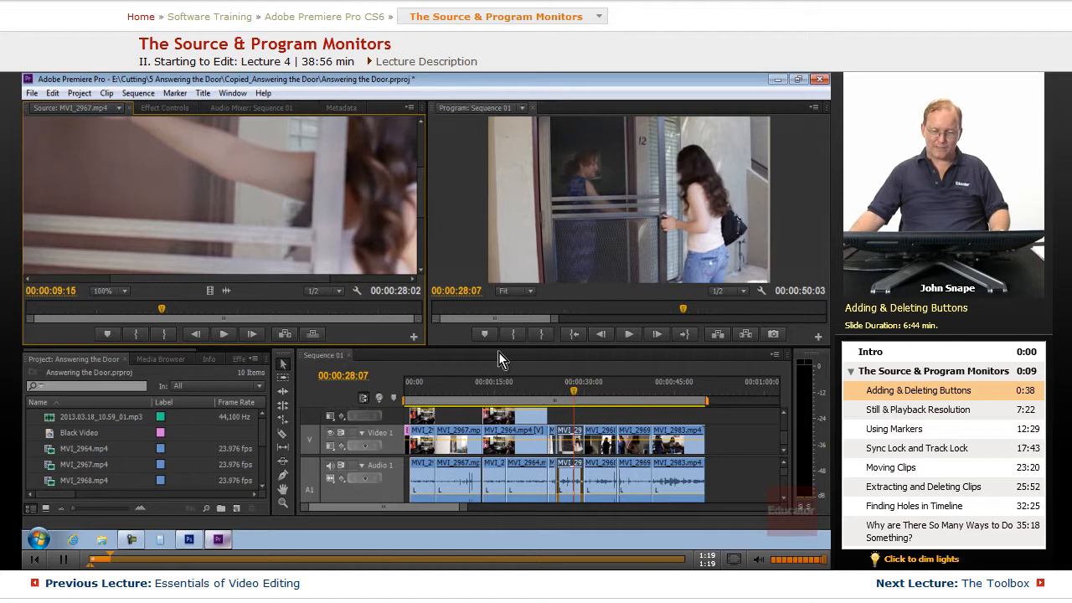
{"action": "mouse_move", "coordinate": [774, 335]}
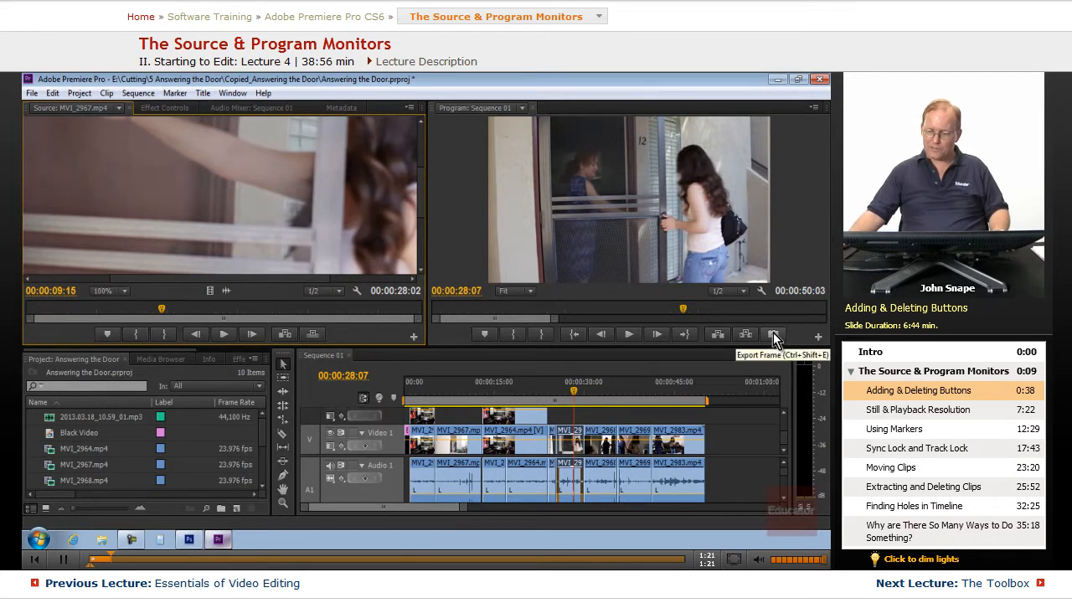
{"action": "mouse_move", "coordinate": [758, 427]}
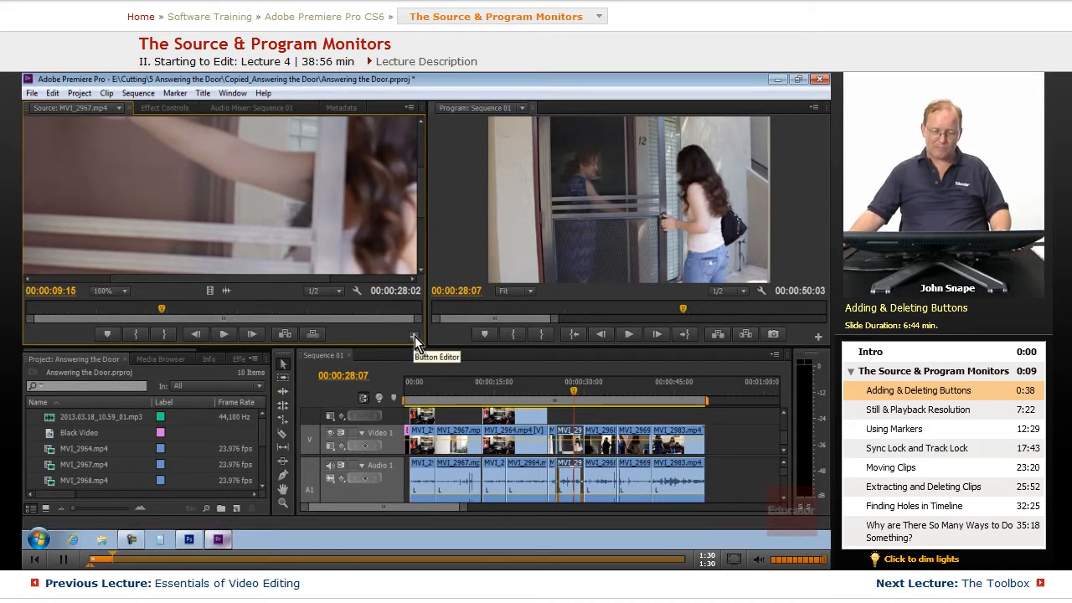
Start customizing the Source Monitor's playback buttons via the Button Editor
{"action": "left_click", "coordinate": [412, 335]}
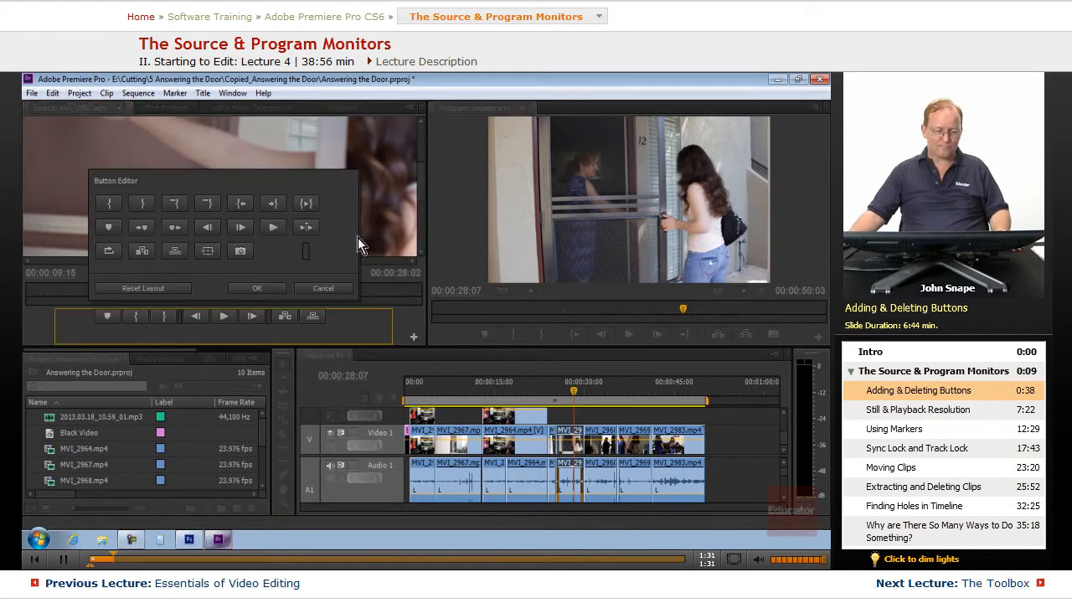
{"action": "mouse_move", "coordinate": [241, 251]}
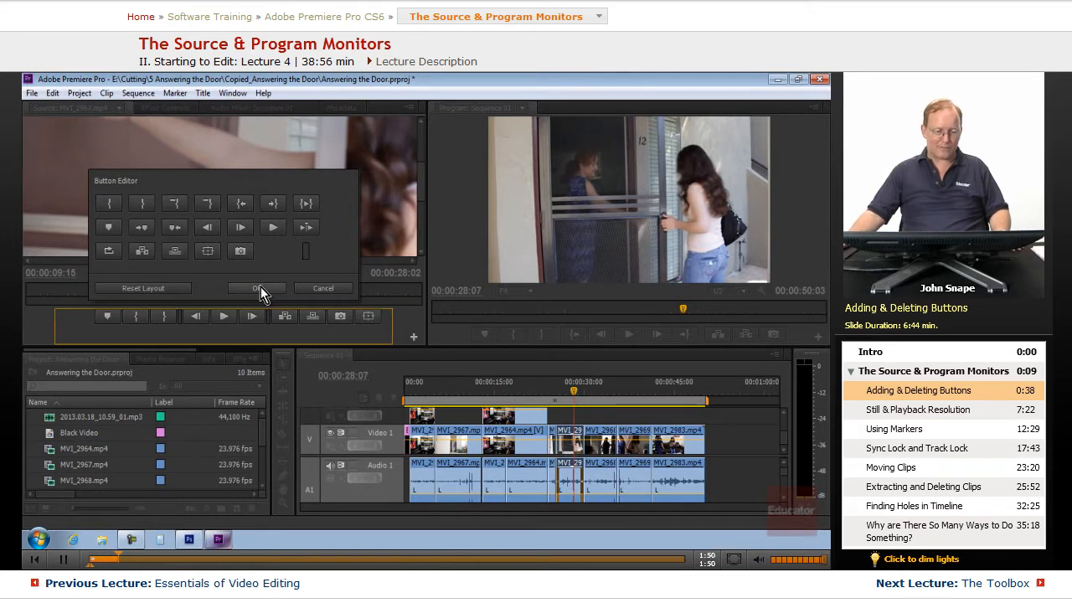
Accept the Source Monitor button layout and set its zoom level to Fit
{"action": "left_click", "coordinate": [258, 288]}
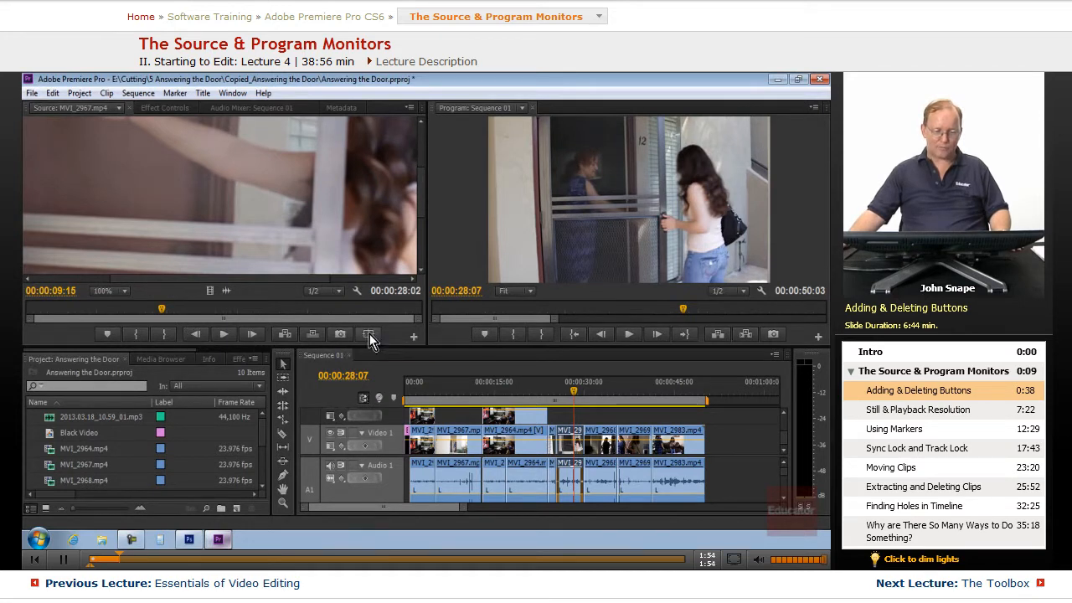
{"action": "mouse_move", "coordinate": [369, 334]}
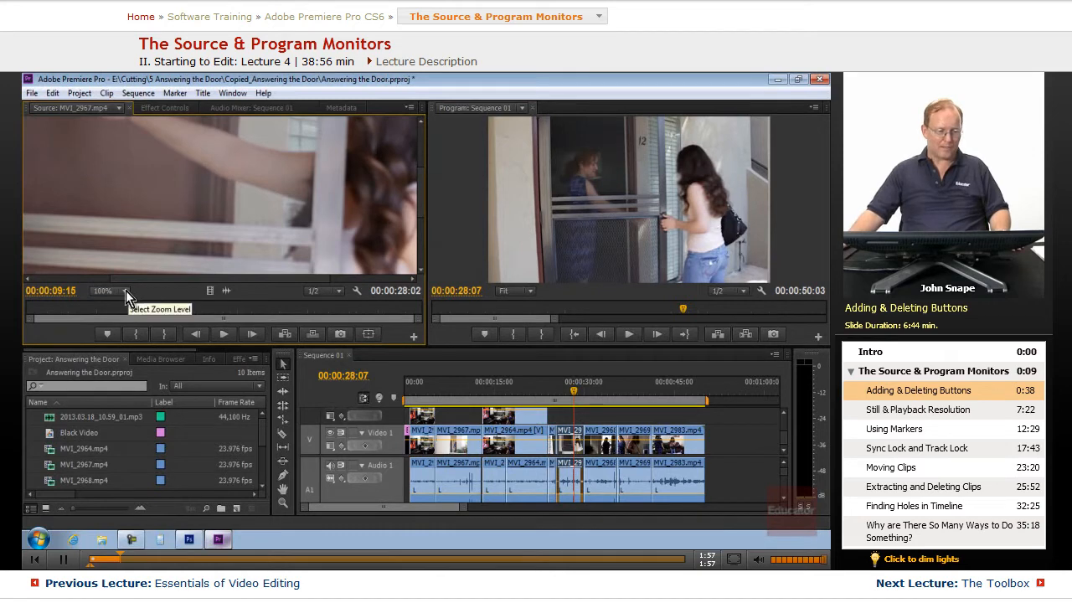
{"action": "left_click", "coordinate": [109, 291]}
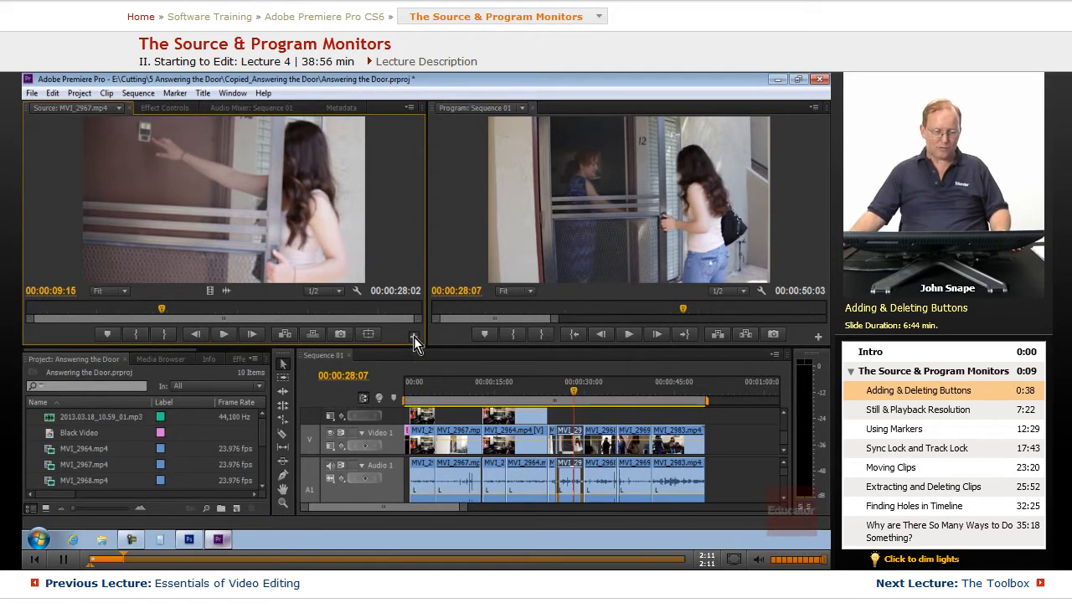
{"action": "left_click", "coordinate": [412, 338]}
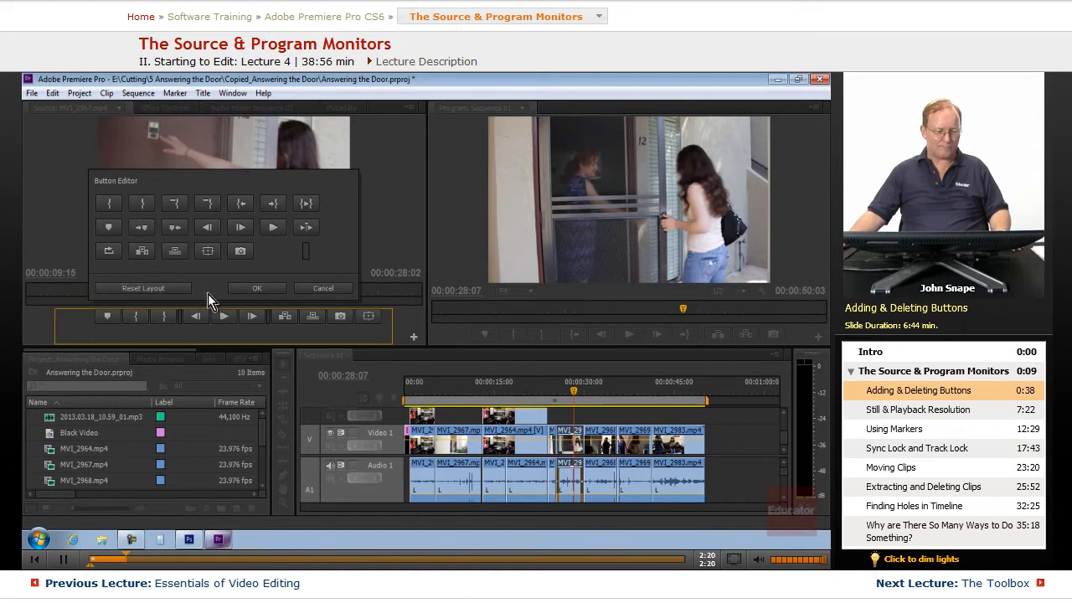
{"action": "mouse_move", "coordinate": [124, 271]}
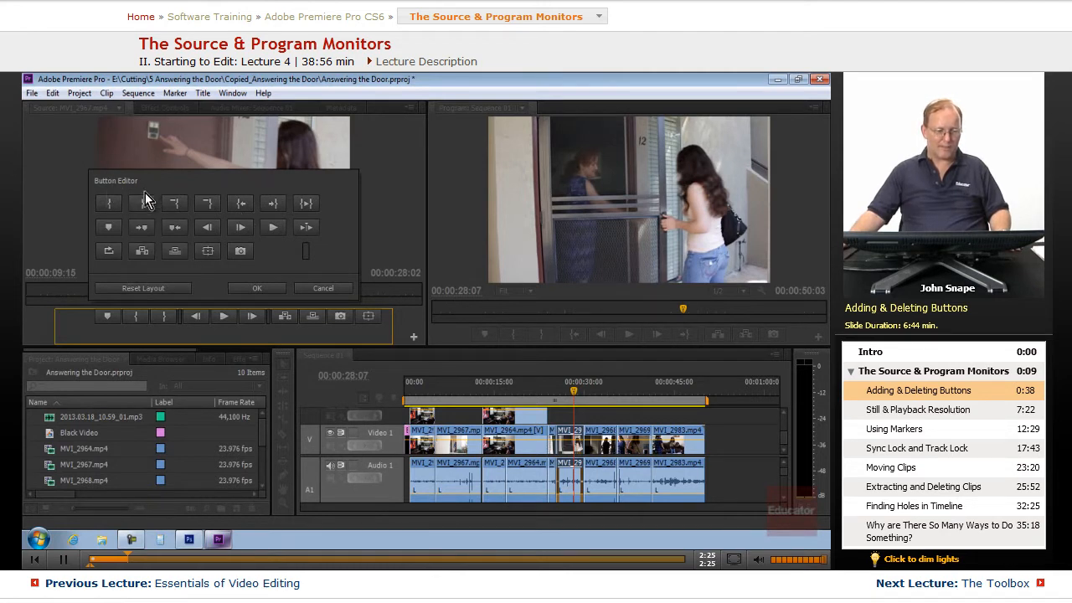
{"action": "mouse_move", "coordinate": [174, 205]}
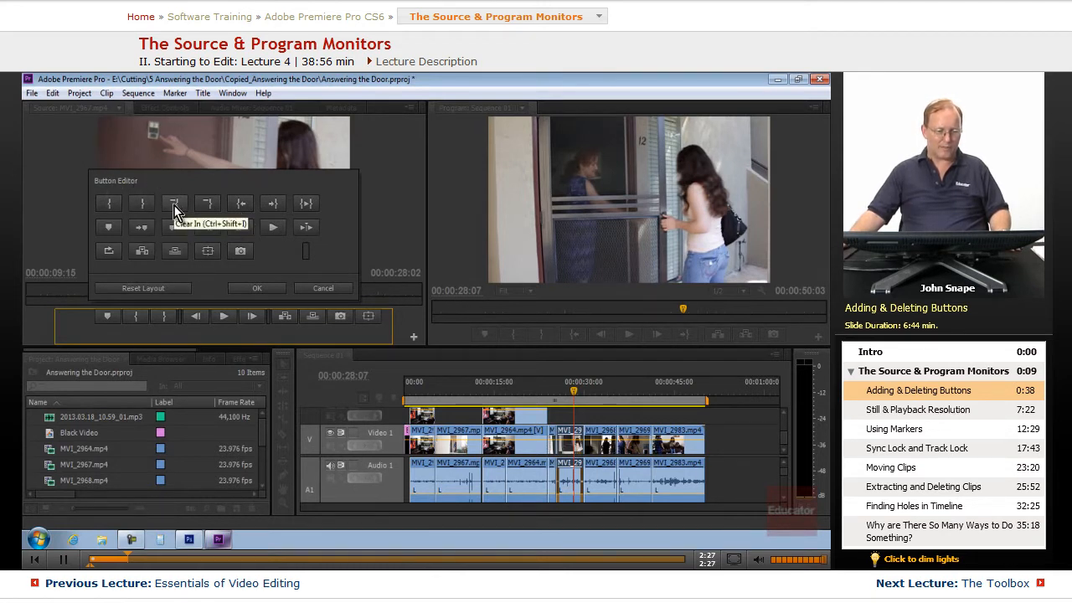
{"action": "mouse_move", "coordinate": [208, 202]}
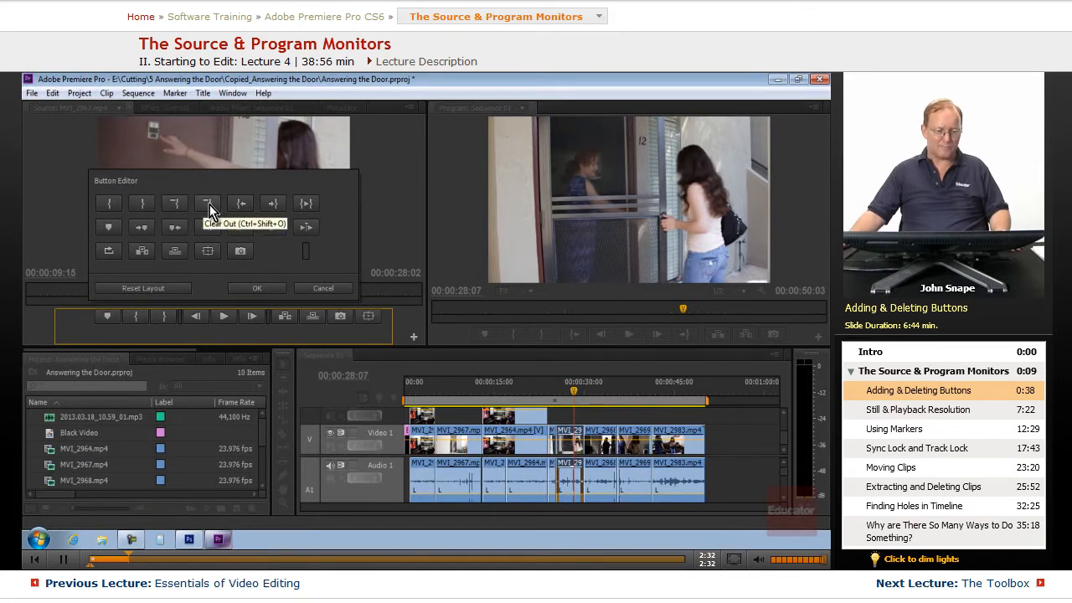
{"action": "mouse_move", "coordinate": [275, 204]}
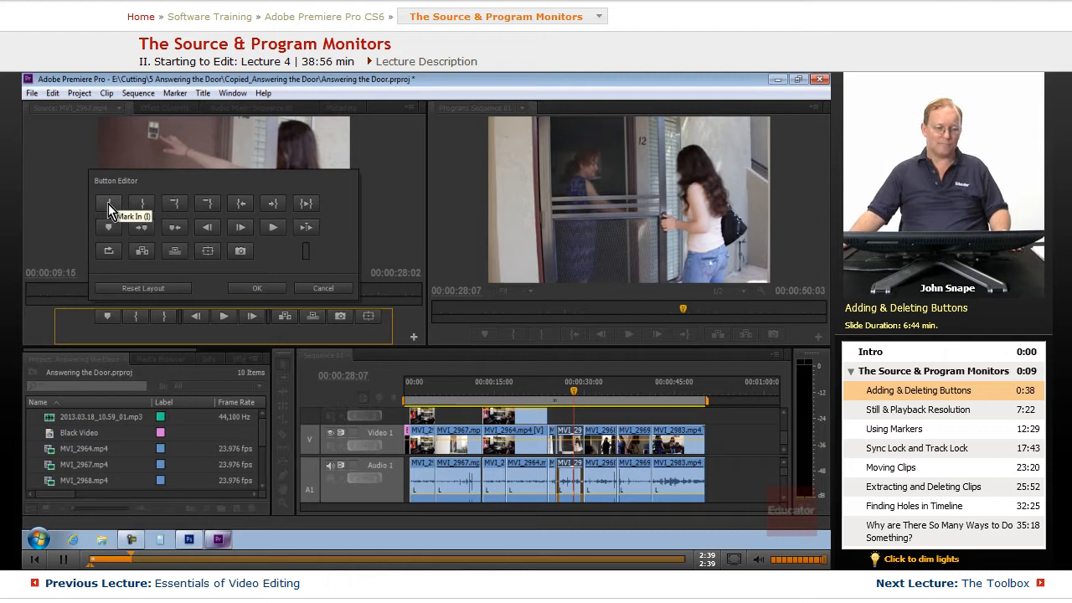
{"action": "mouse_move", "coordinate": [175, 204]}
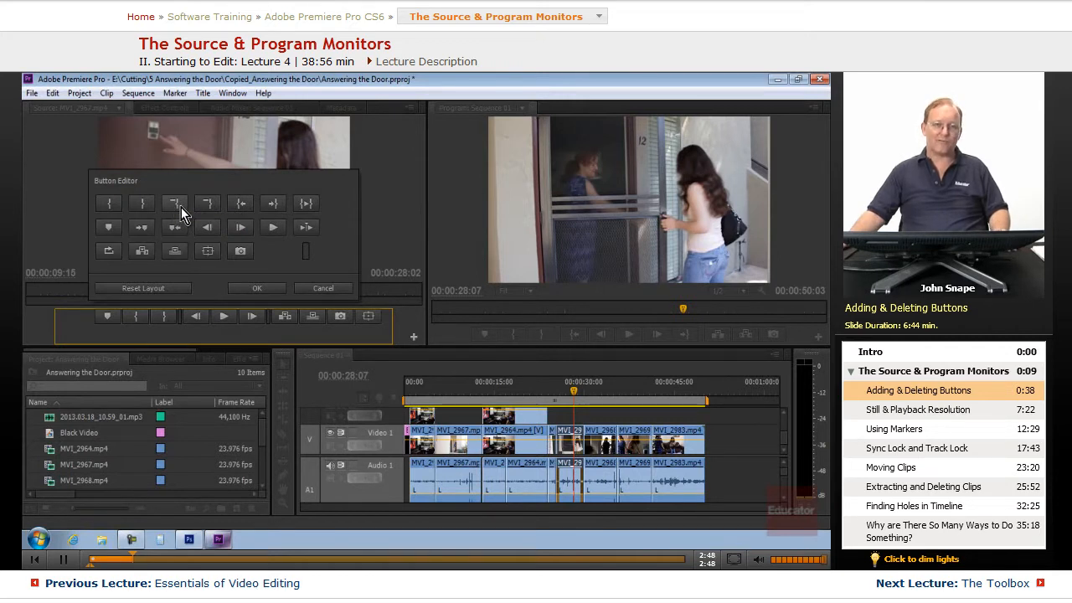
{"action": "mouse_move", "coordinate": [208, 203]}
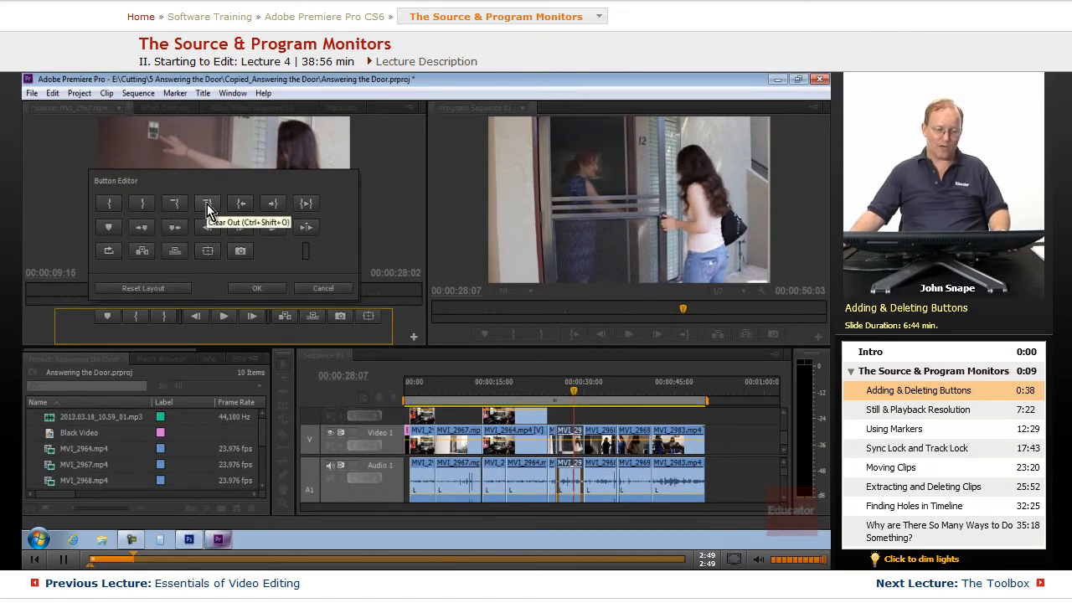
{"action": "mouse_move", "coordinate": [241, 205]}
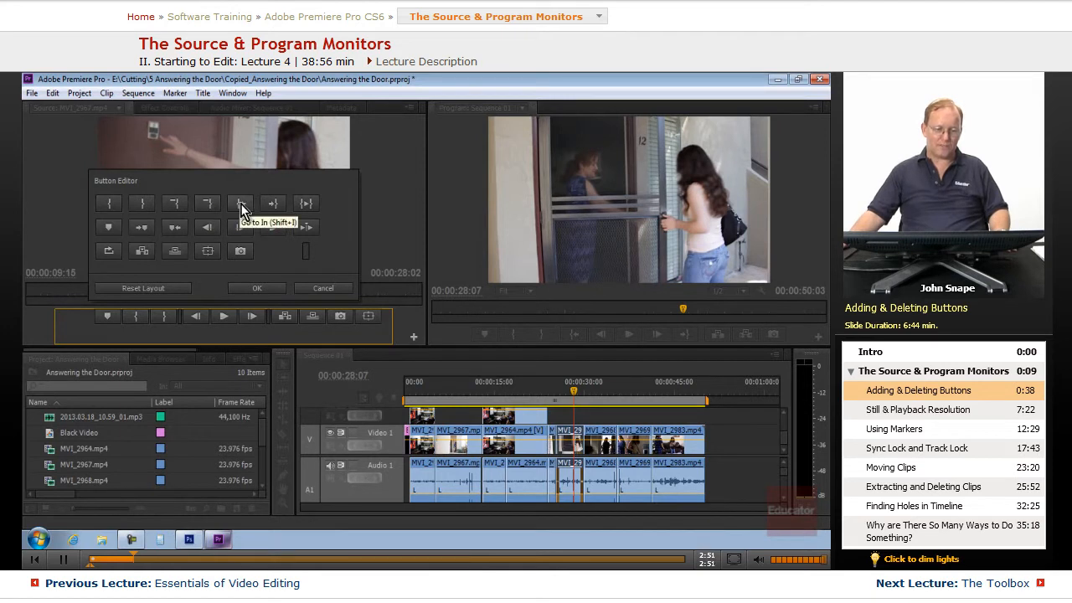
{"action": "mouse_move", "coordinate": [273, 204]}
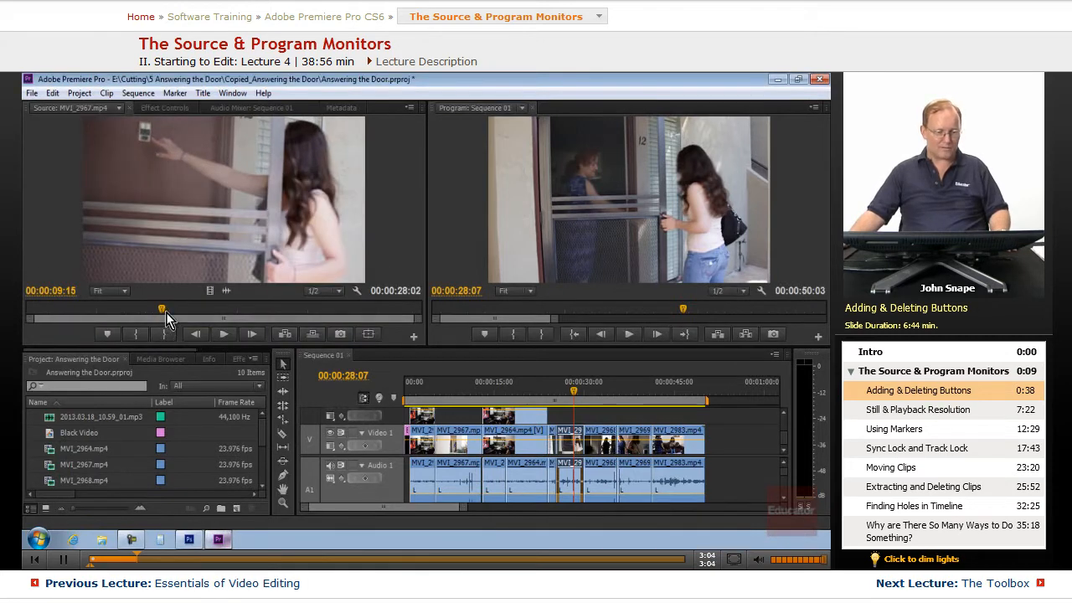
Scrub the source clip, play forward through the marked range, then reopen the Button Editor
{"action": "left_click_drag", "start_coordinate": [161, 308], "coordinate": [121, 308]}
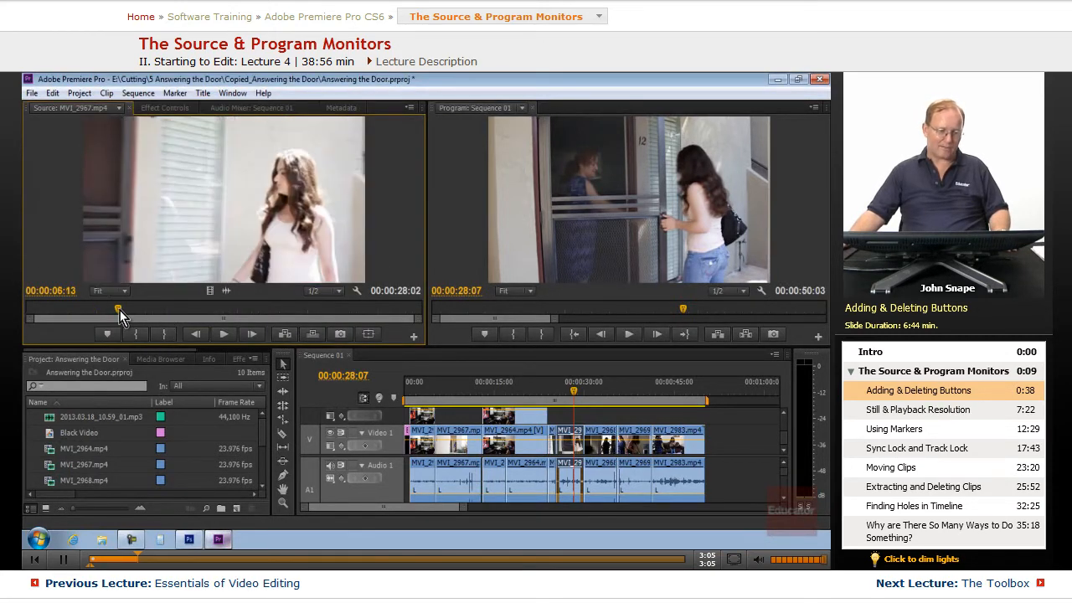
{"action": "left_click_drag", "start_coordinate": [120, 309], "coordinate": [243, 308]}
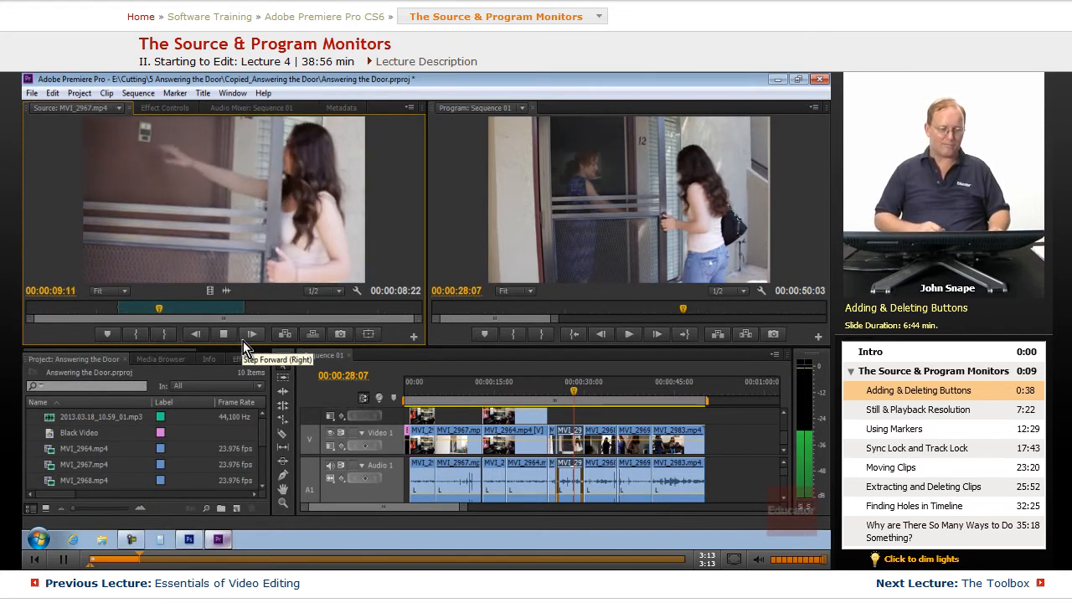
{"action": "left_click", "coordinate": [252, 336]}
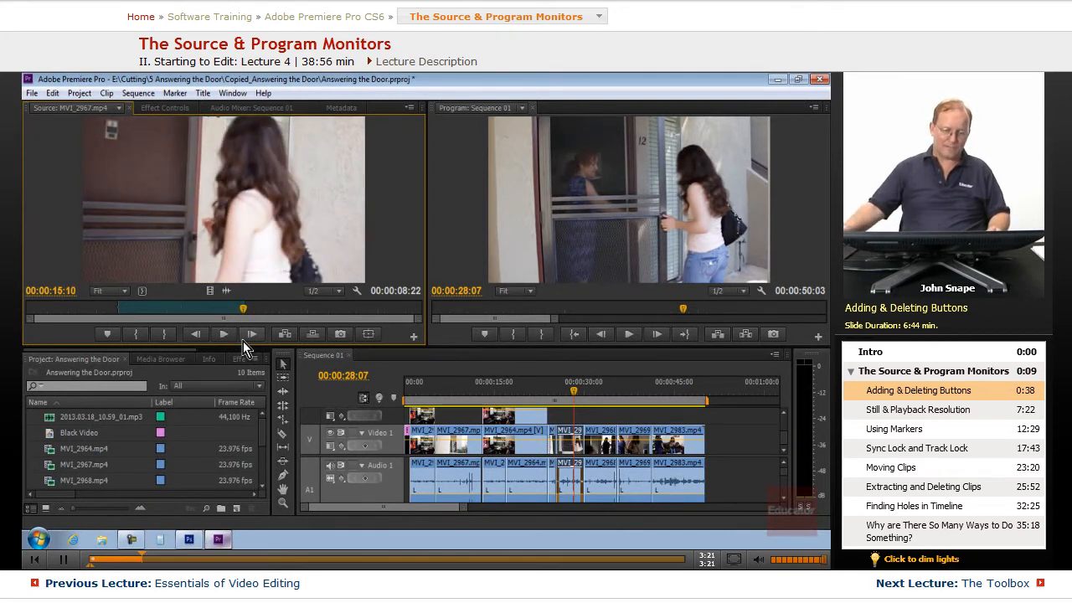
{"action": "mouse_move", "coordinate": [419, 339]}
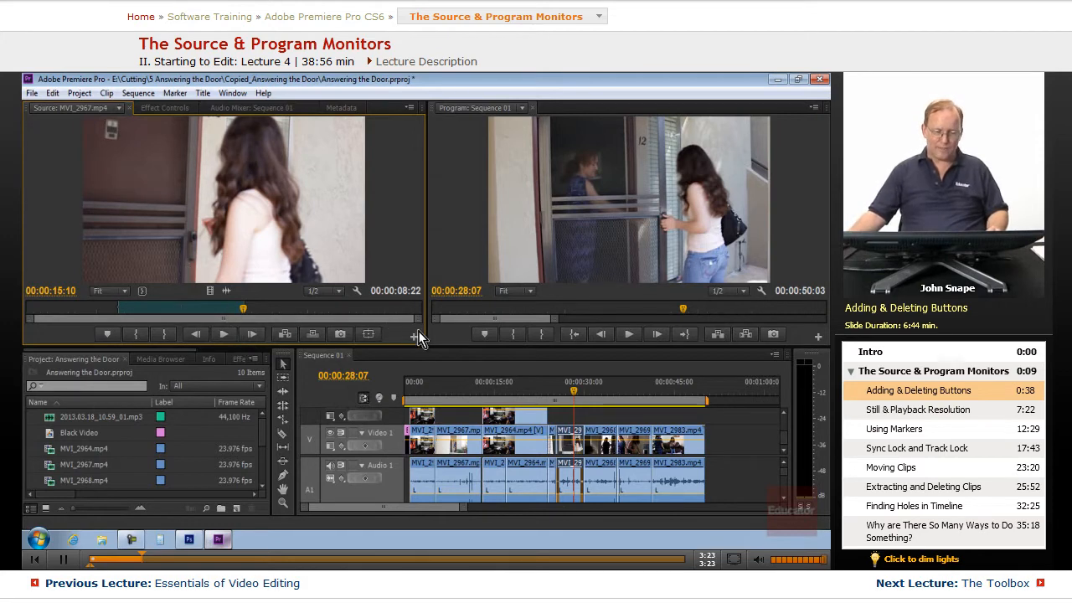
{"action": "left_click", "coordinate": [408, 335]}
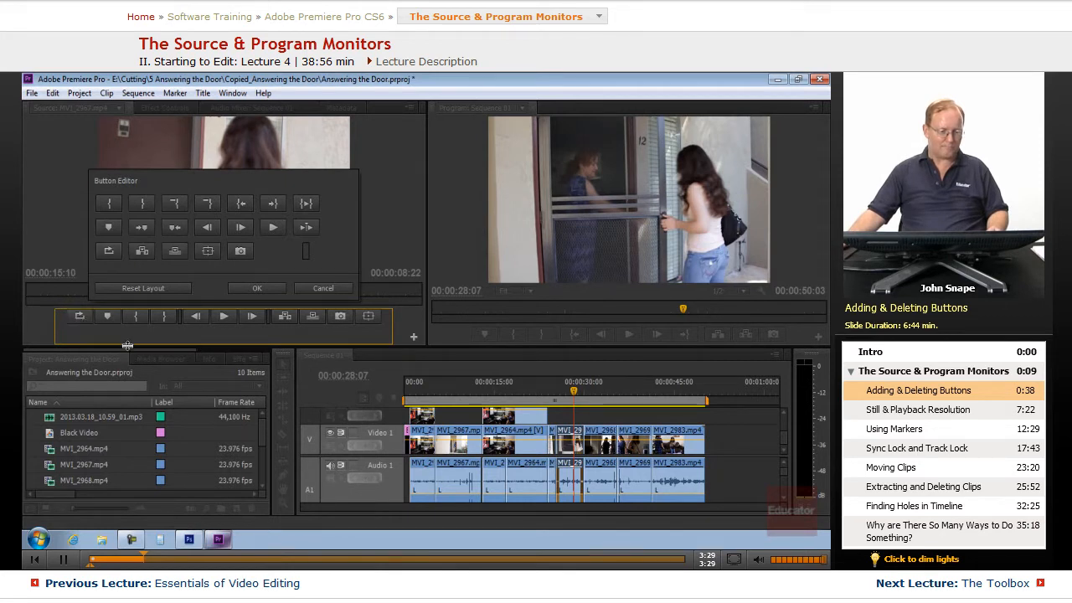
Confirm the edited Source Monitor button bar and close the Button Editor
{"action": "left_click", "coordinate": [256, 289]}
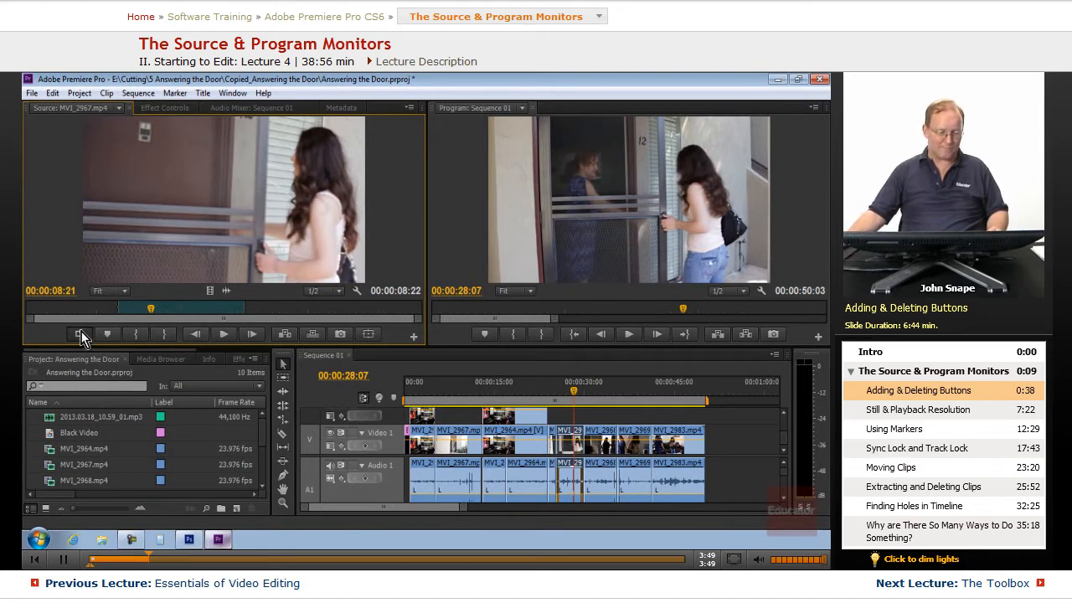
{"action": "mouse_move", "coordinate": [80, 335]}
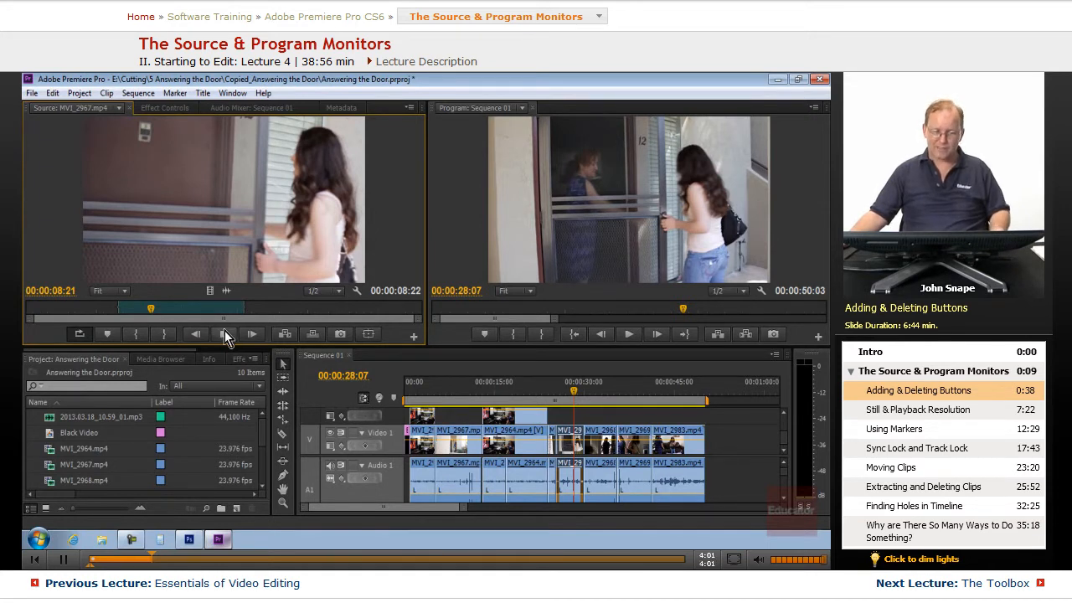
{"action": "mouse_move", "coordinate": [227, 336]}
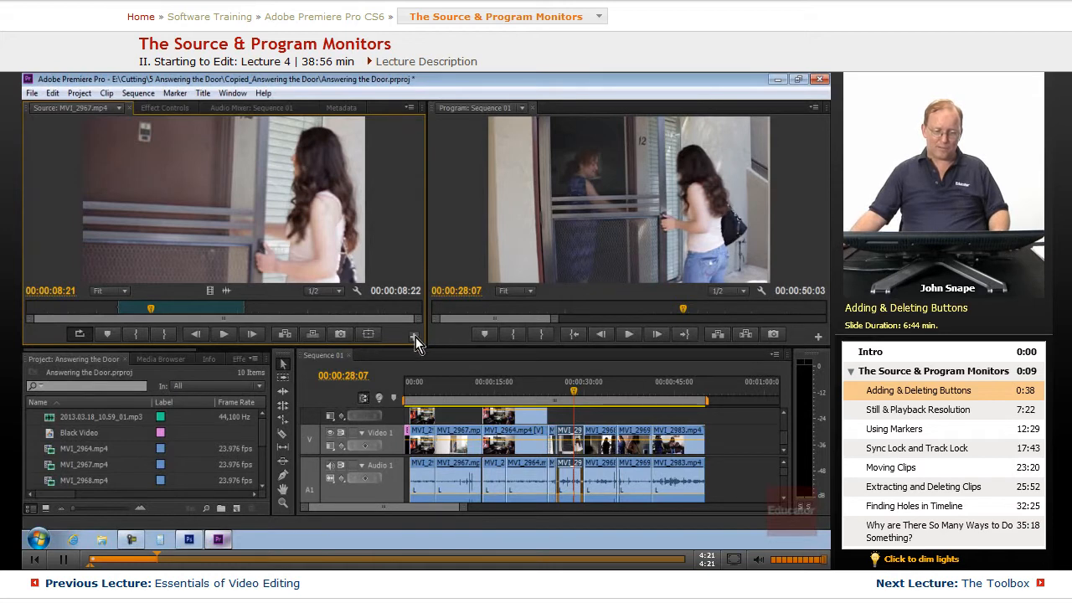
{"action": "left_click", "coordinate": [413, 333]}
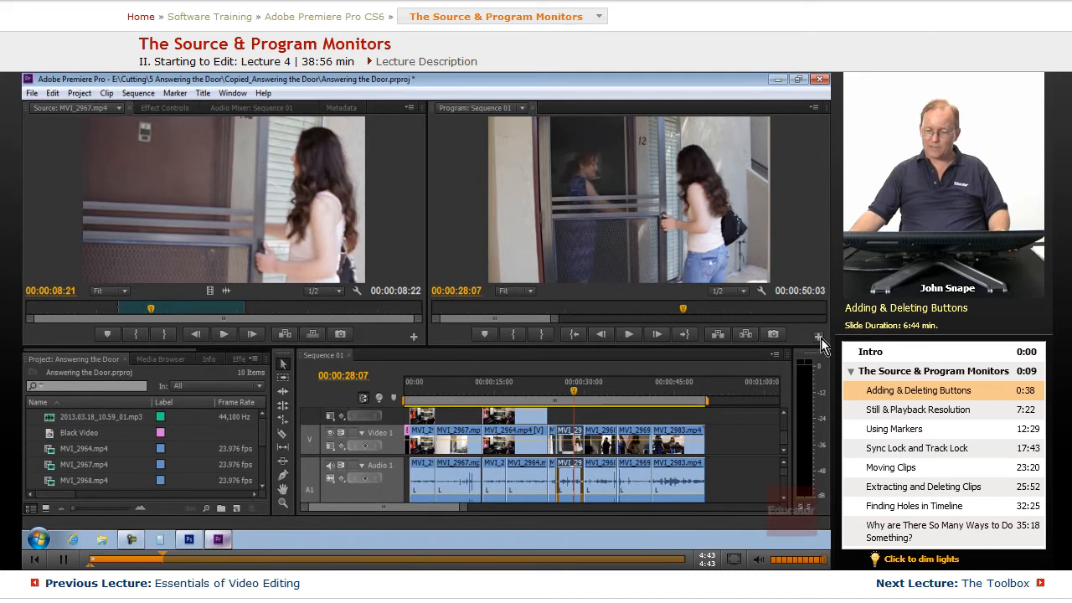
{"action": "left_click", "coordinate": [818, 338]}
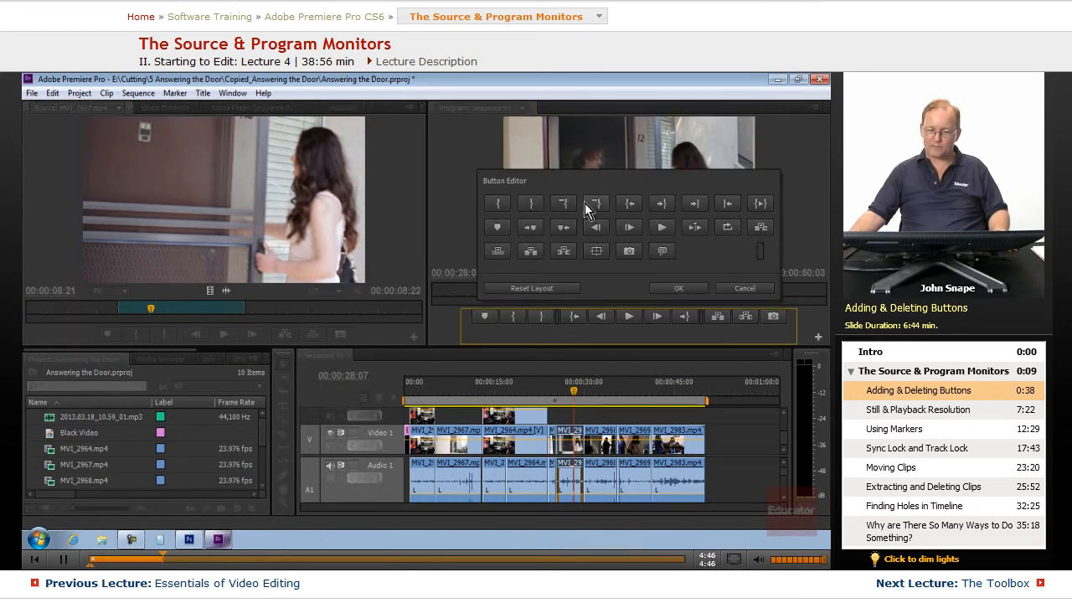
{"action": "mouse_move", "coordinate": [712, 253]}
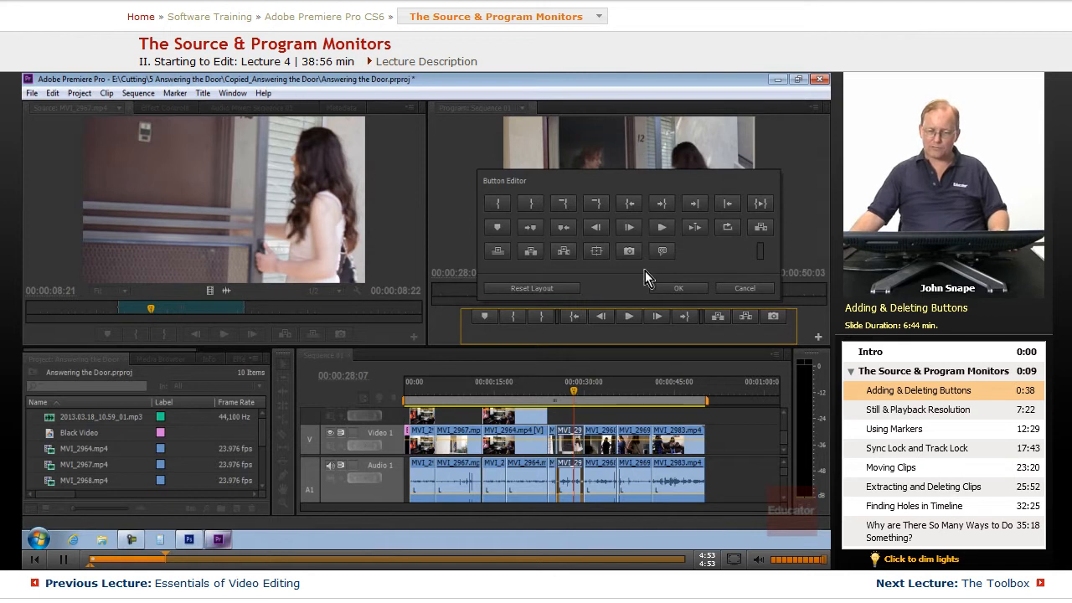
{"action": "mouse_move", "coordinate": [375, 362]}
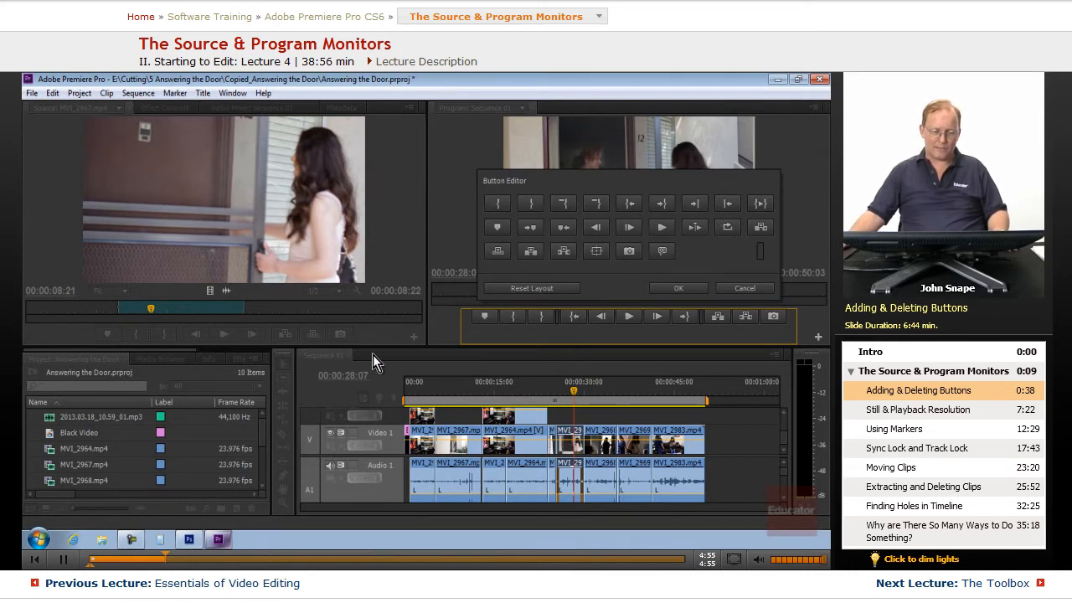
{"action": "mouse_move", "coordinate": [286, 344]}
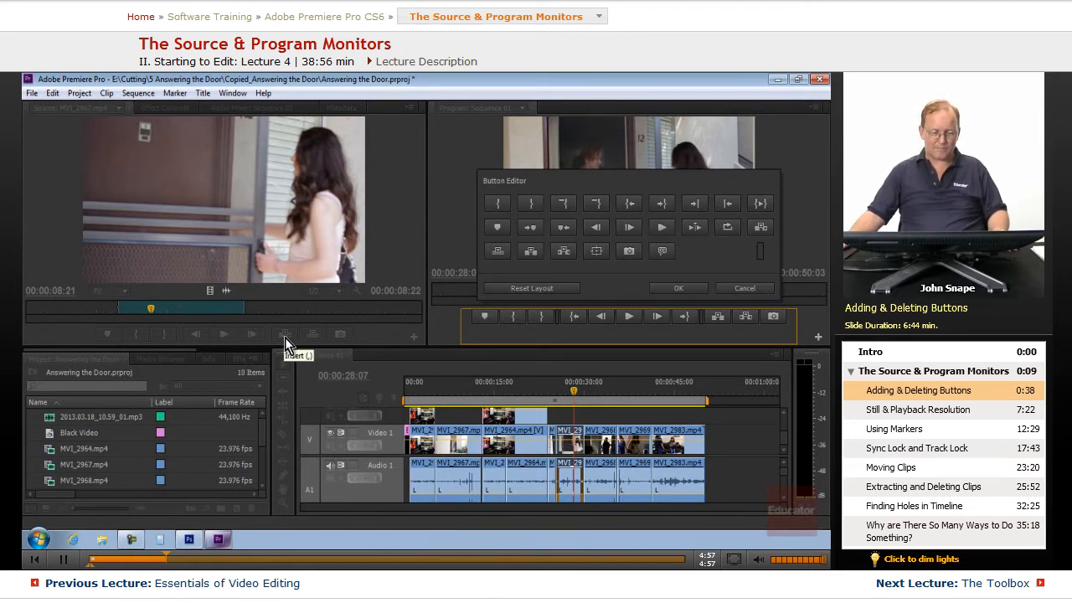
{"action": "mouse_move", "coordinate": [560, 288]}
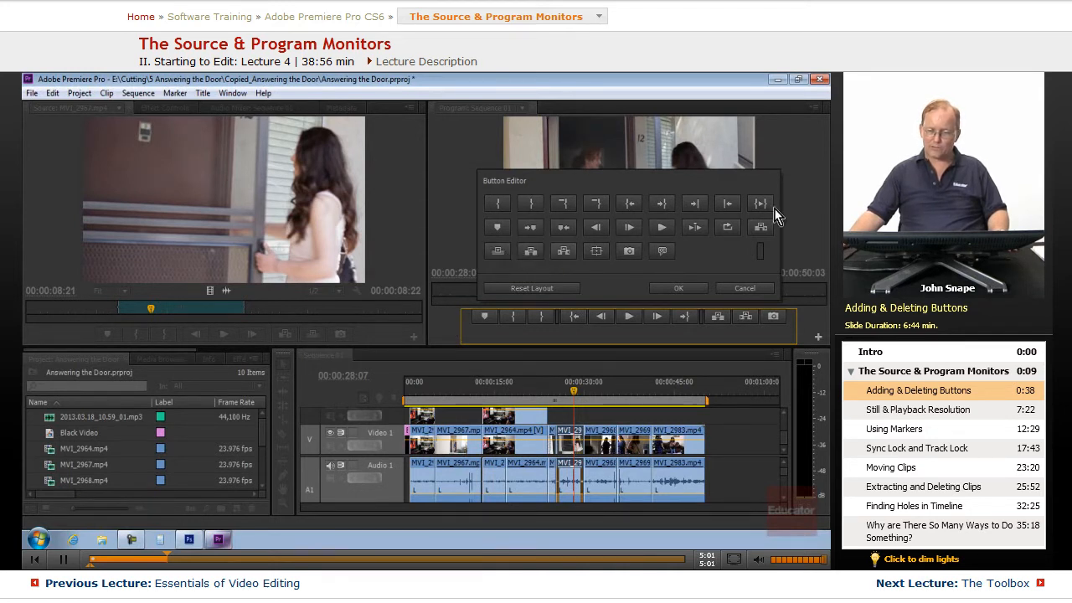
{"action": "mouse_move", "coordinate": [498, 252]}
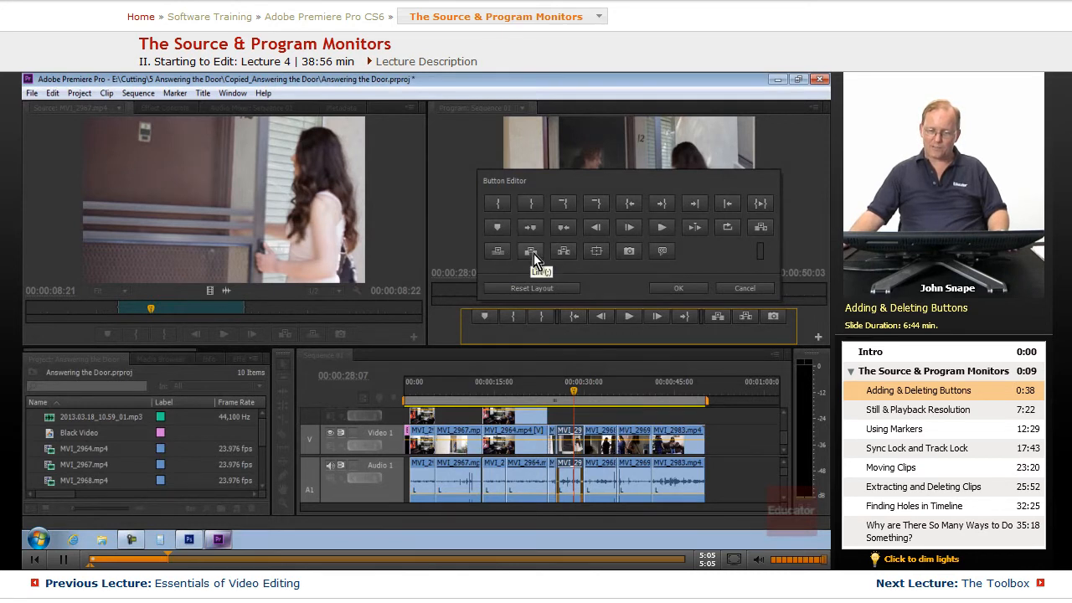
{"action": "mouse_move", "coordinate": [563, 251]}
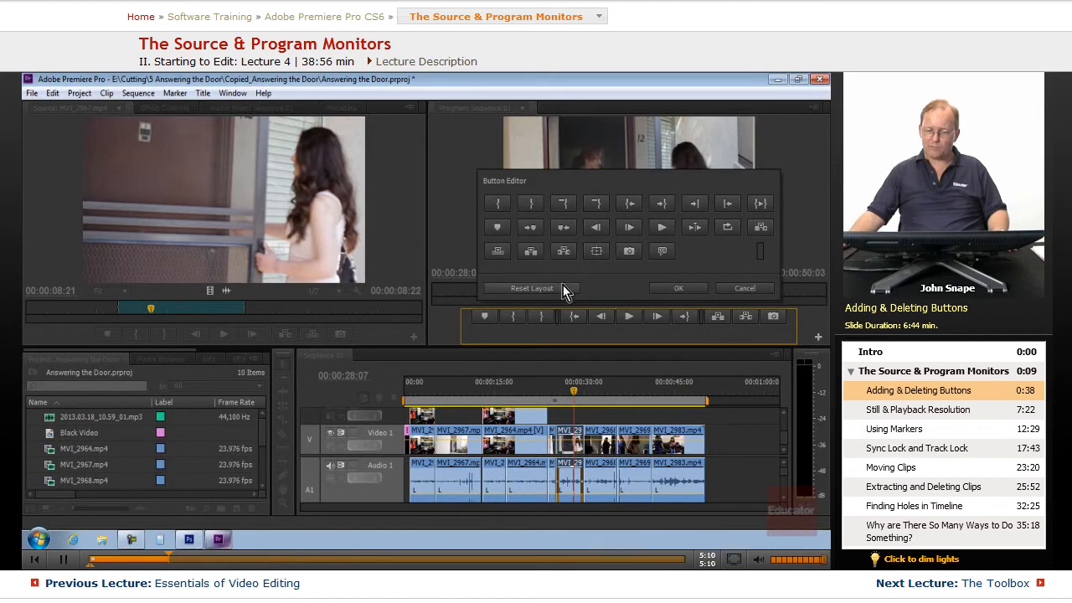
{"action": "mouse_move", "coordinate": [717, 276]}
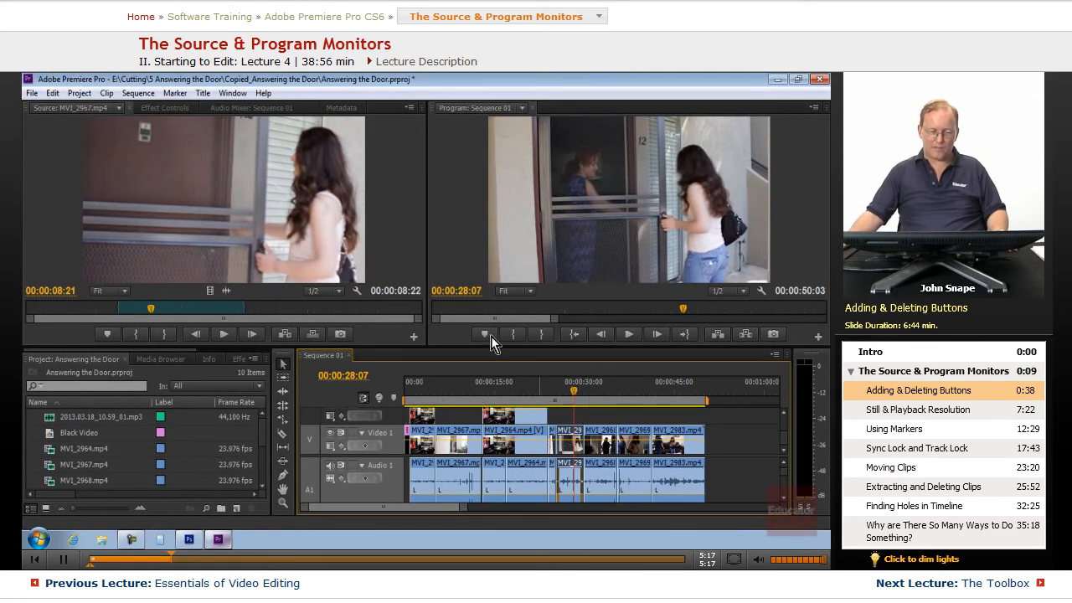
Park the Source Monitor at 00:00:07:11 and the Program Monitor at 00:00:22:18
{"action": "left_click", "coordinate": [131, 111]}
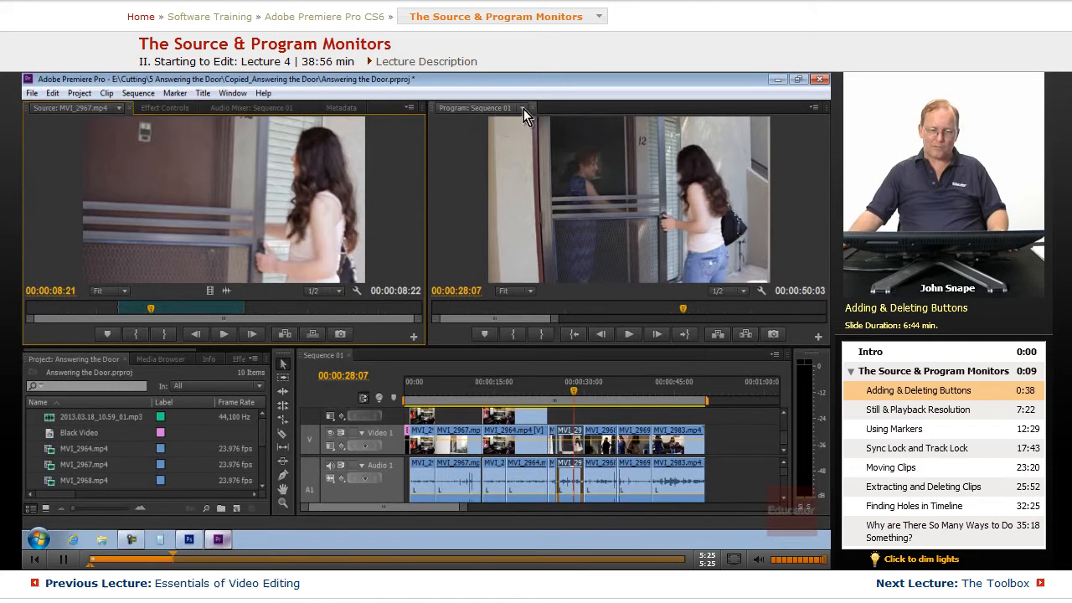
{"action": "left_click", "coordinate": [522, 110]}
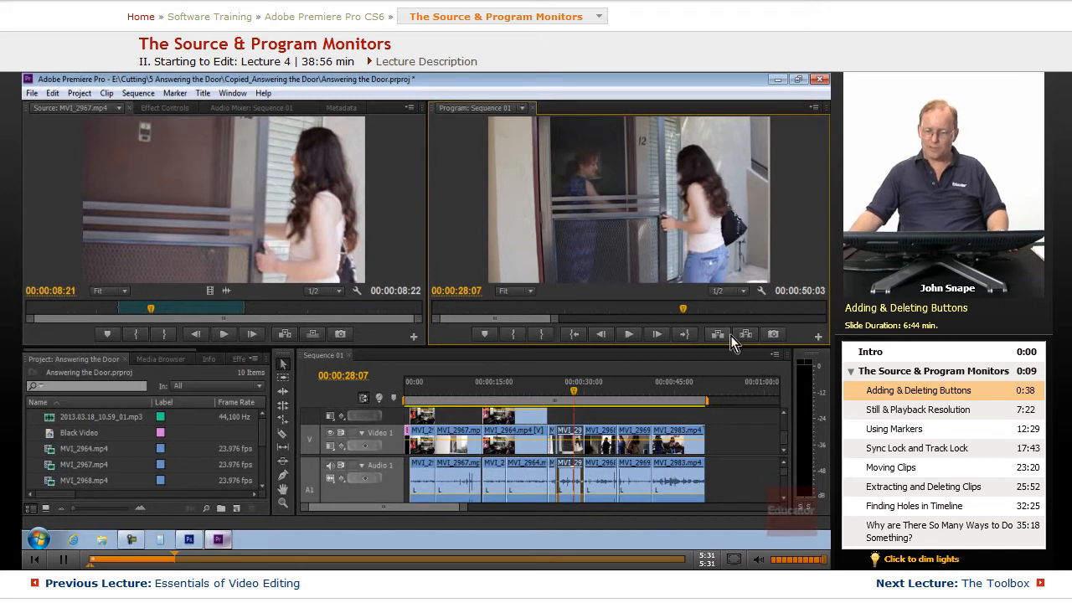
{"action": "mouse_move", "coordinate": [745, 335]}
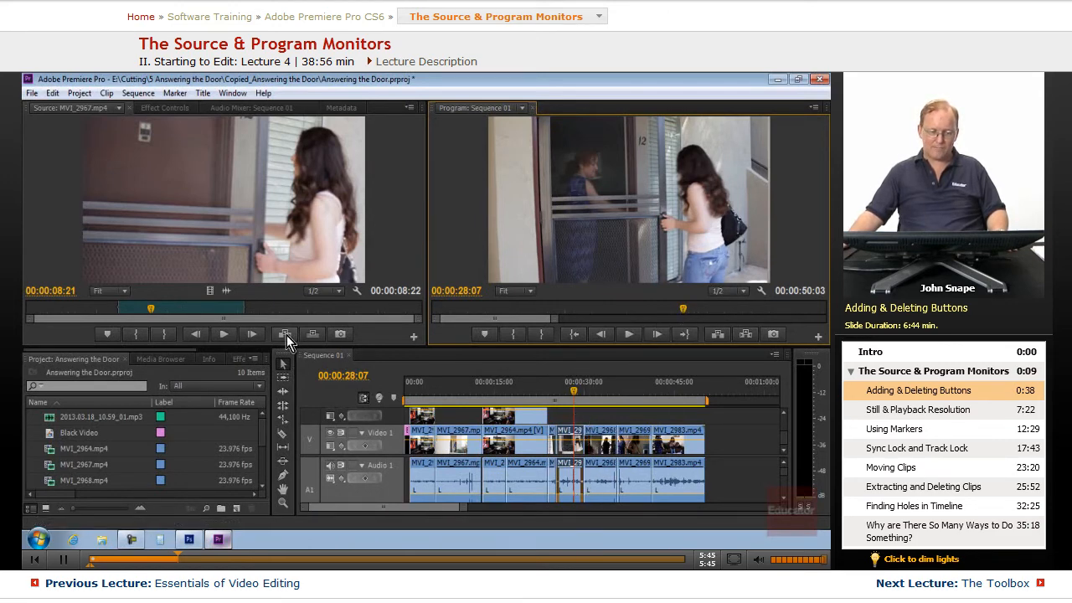
{"action": "mouse_move", "coordinate": [312, 335]}
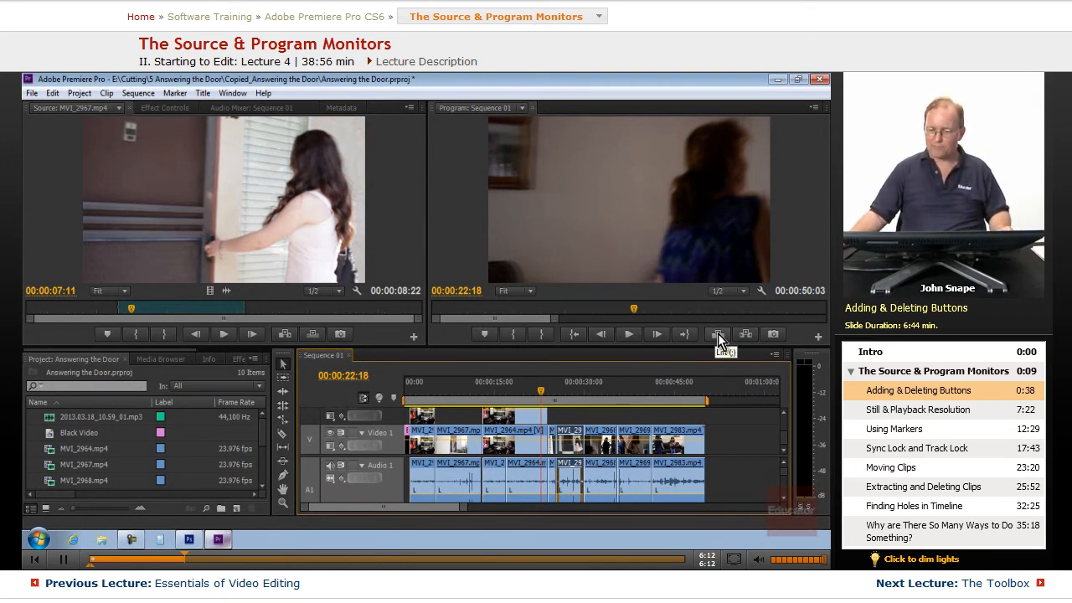
{"action": "mouse_move", "coordinate": [506, 392]}
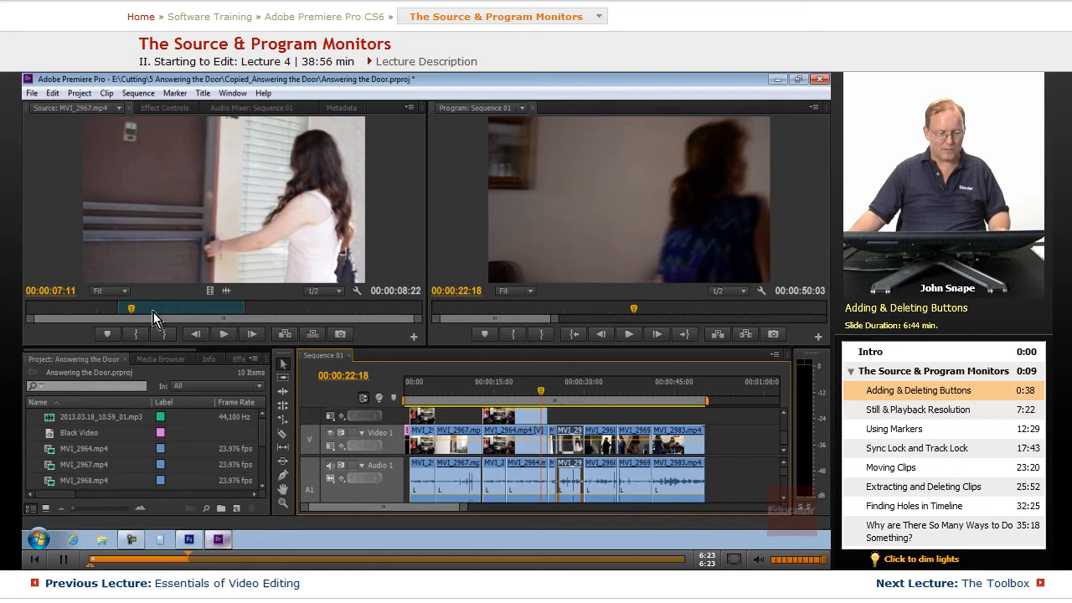
Clear the source clip's In and Out points, move to 00:00:14:00, and clear the range again
{"action": "right_click", "coordinate": [154, 318]}
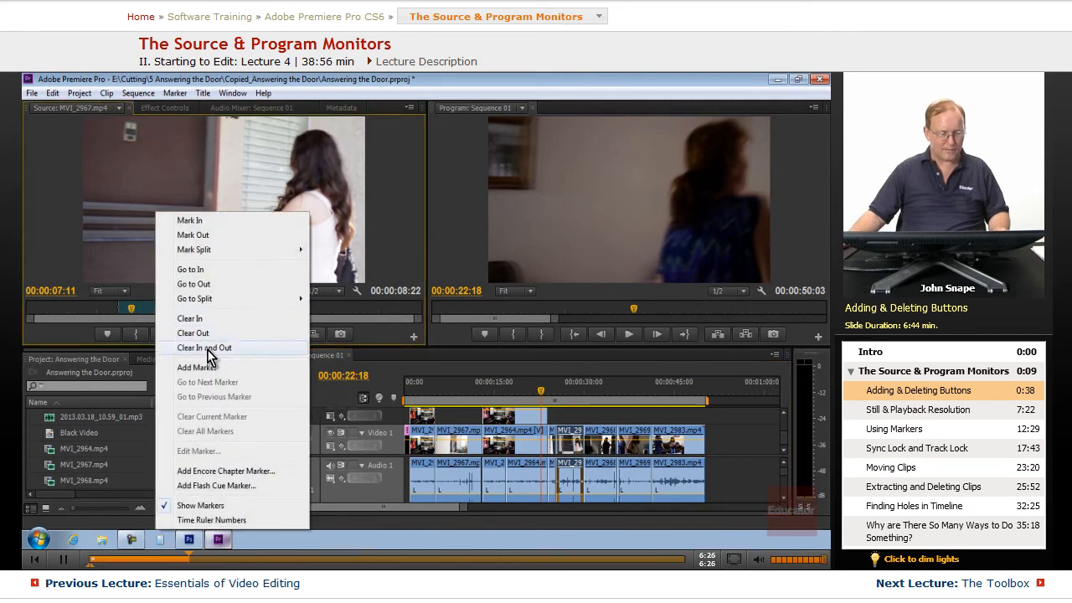
{"action": "left_click", "coordinate": [204, 347]}
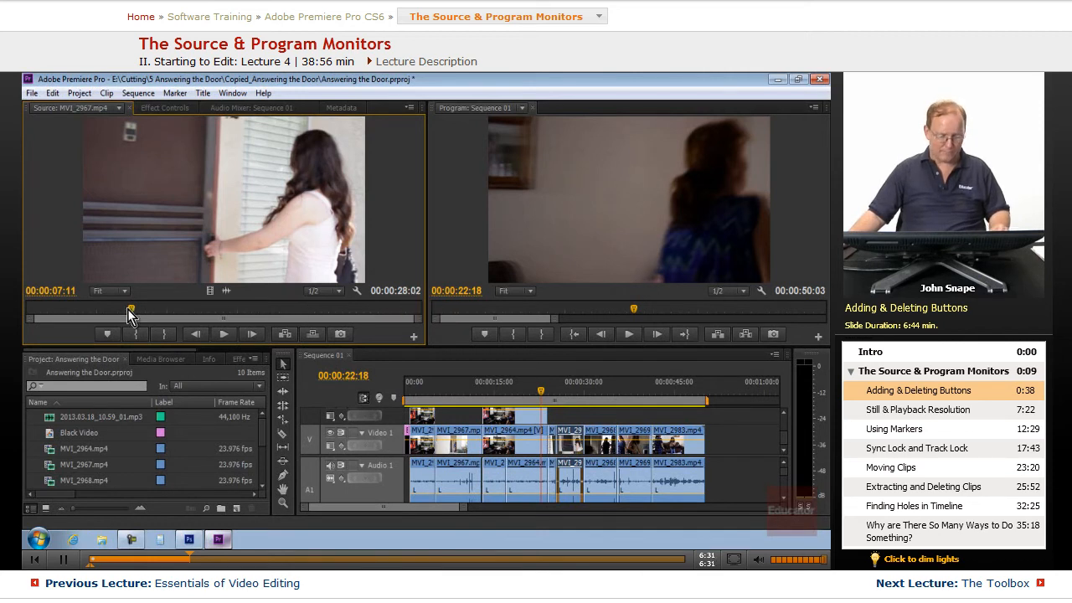
{"action": "left_click_drag", "start_coordinate": [130, 316], "coordinate": [225, 316]}
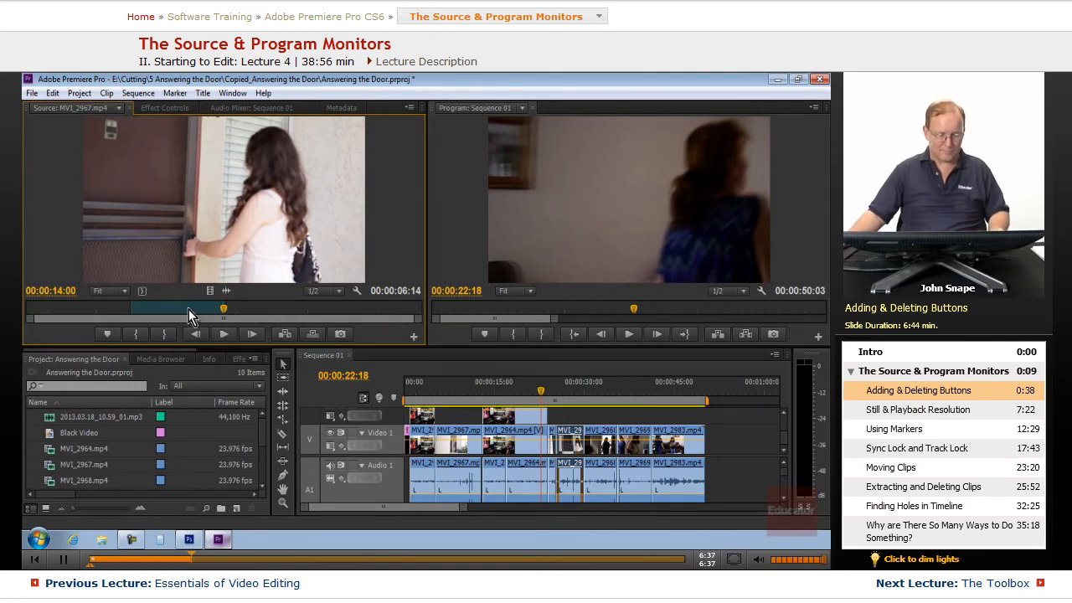
{"action": "right_click", "coordinate": [191, 316]}
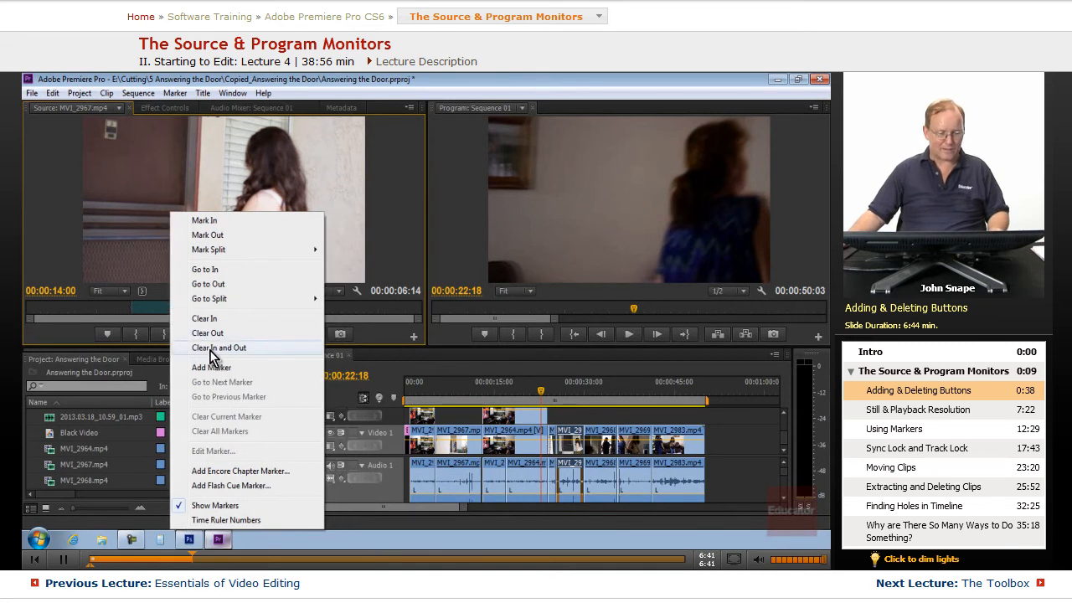
{"action": "mouse_move", "coordinate": [232, 338]}
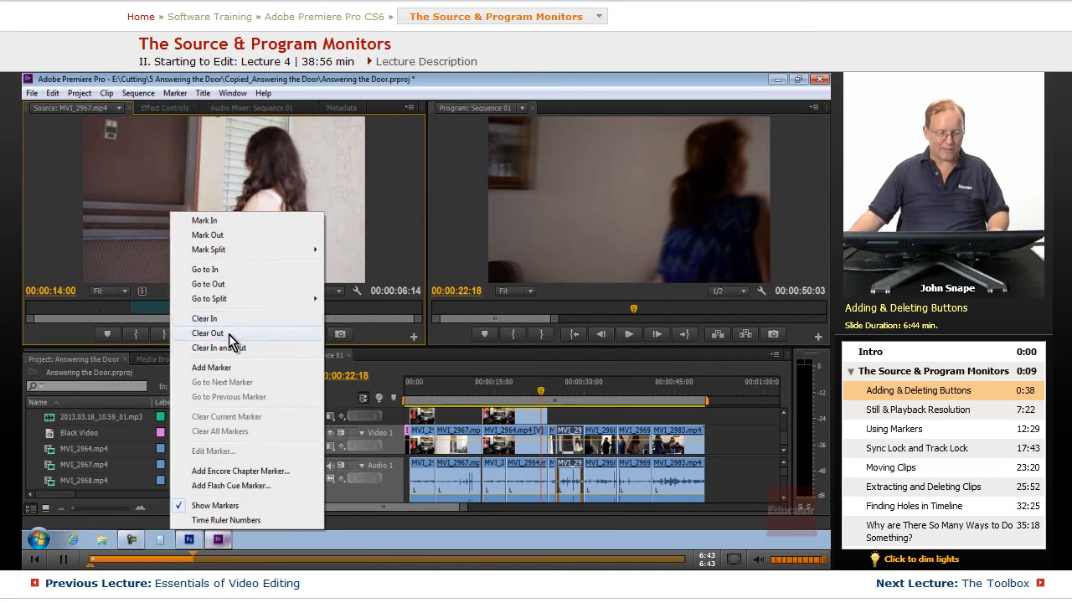
{"action": "left_click", "coordinate": [207, 332]}
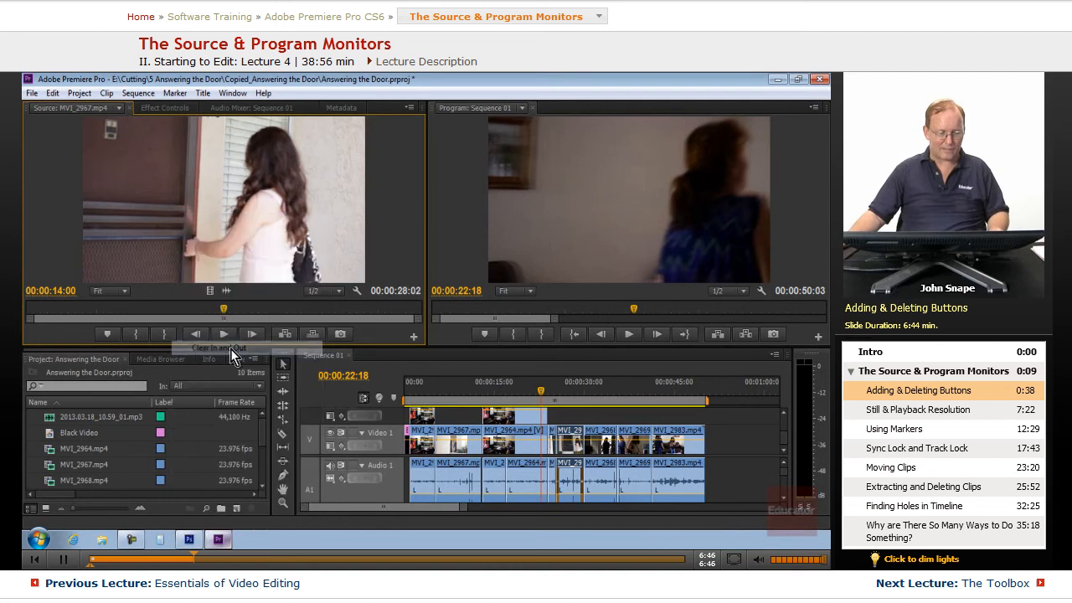
{"action": "mouse_move", "coordinate": [335, 303]}
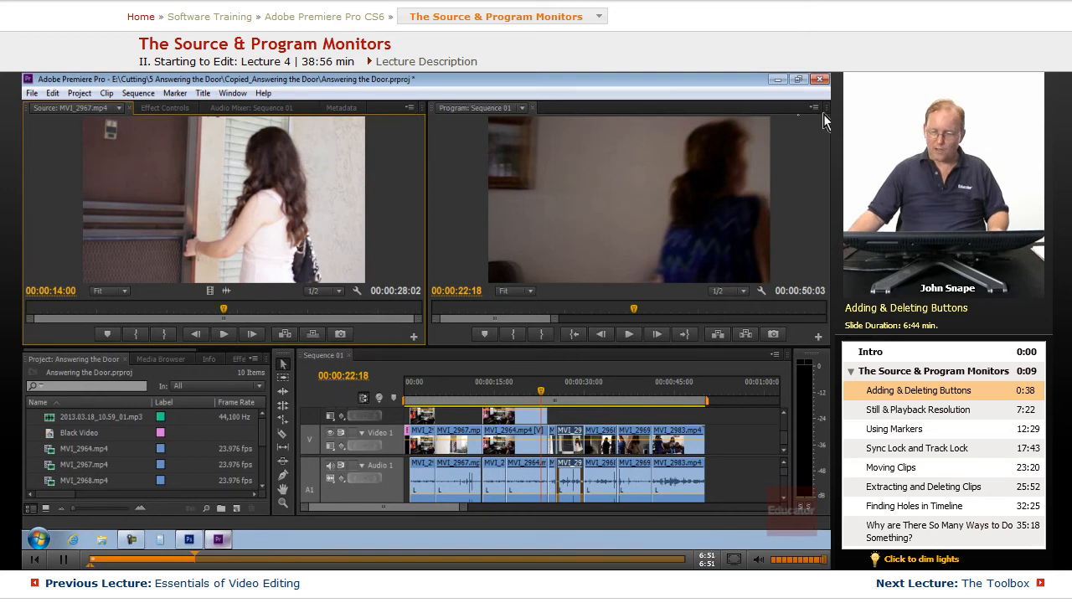
{"action": "left_click", "coordinate": [815, 107]}
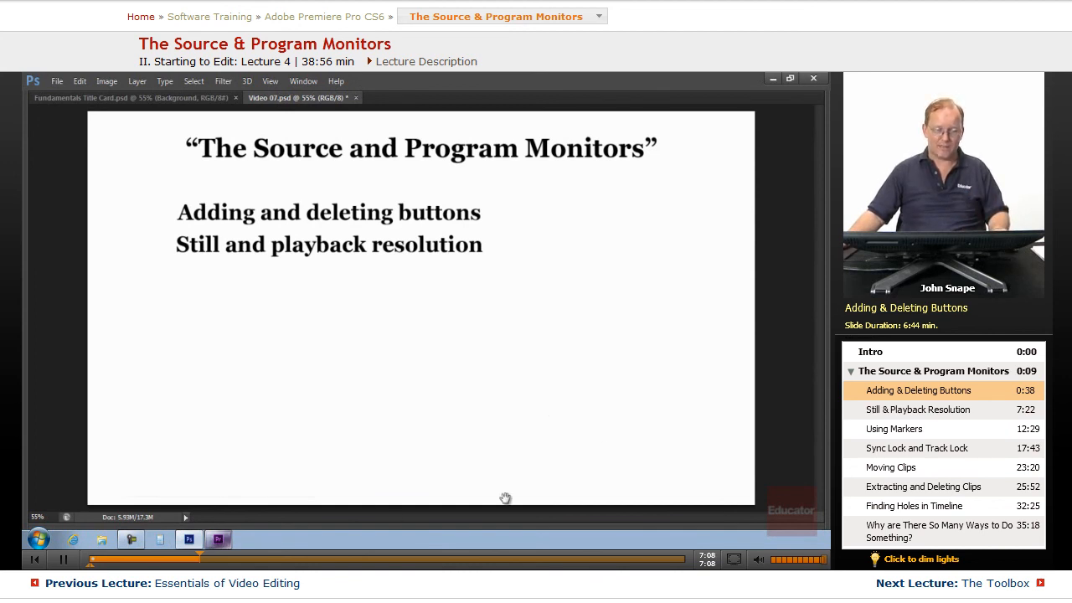
{"action": "mouse_move", "coordinate": [606, 501]}
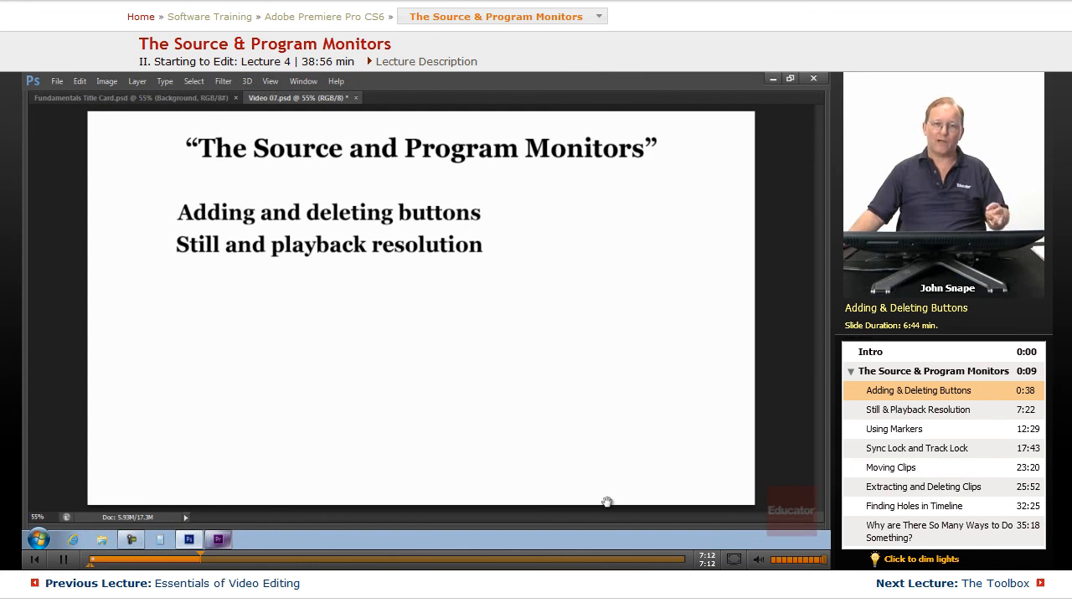
{"action": "mouse_move", "coordinate": [628, 530]}
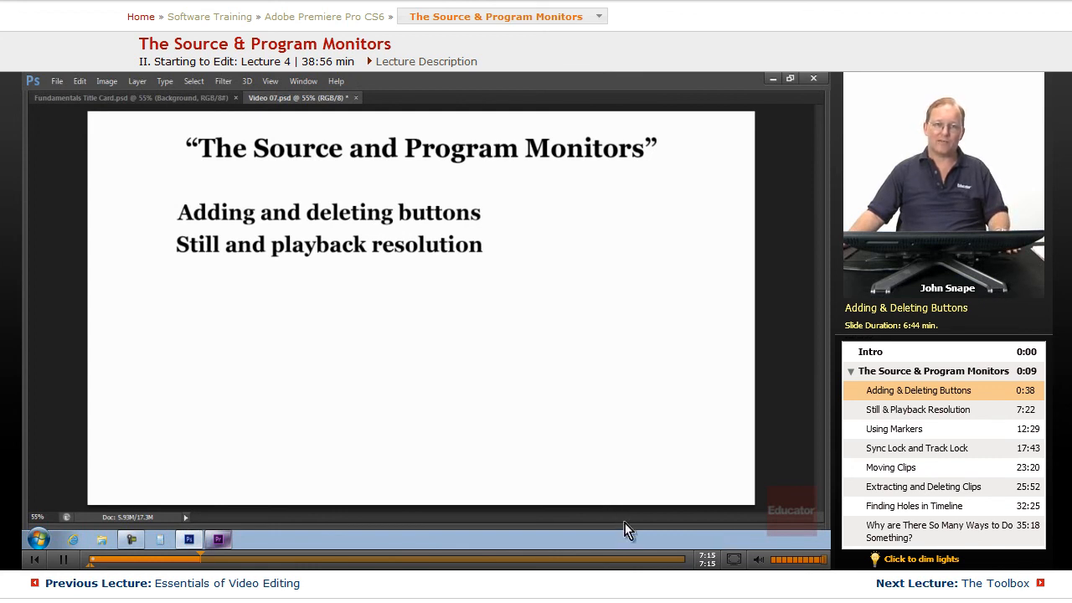